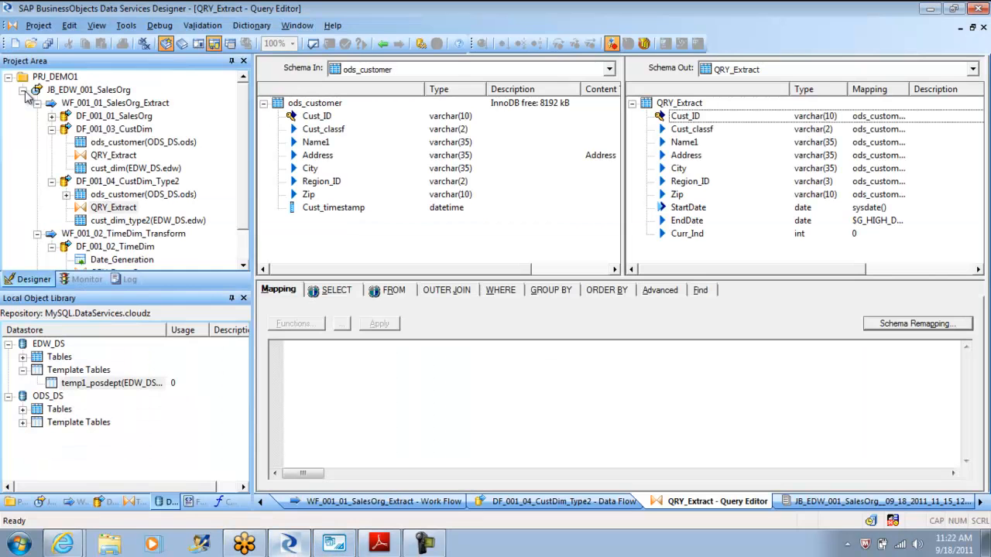
# - Close all editors and review the Initialize script of the JB_EDW_001_SalesOrg job
pyautogui.click(777, 502)
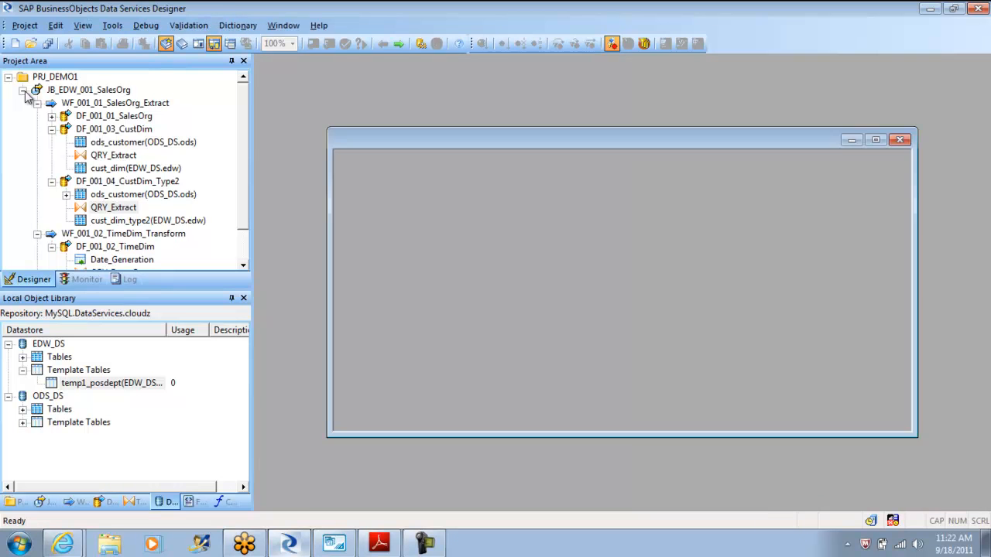
pyautogui.doubleClick(90, 90)
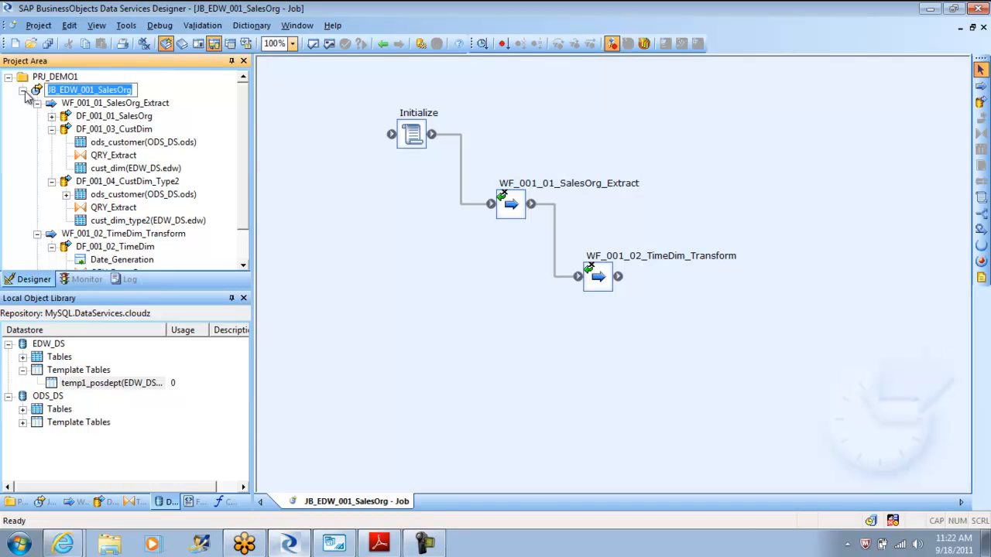
pyautogui.doubleClick(412, 133)
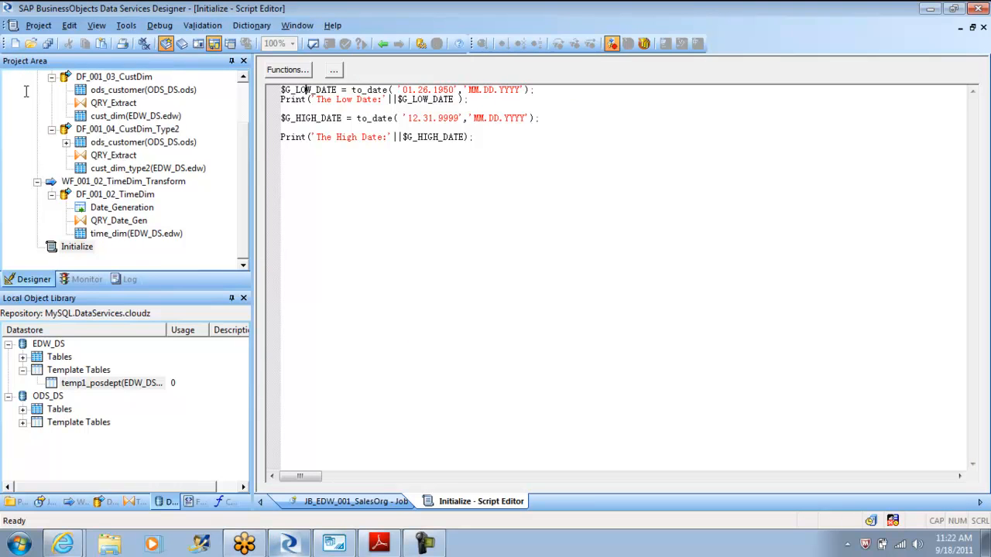
pyautogui.moveTo(28, 96)
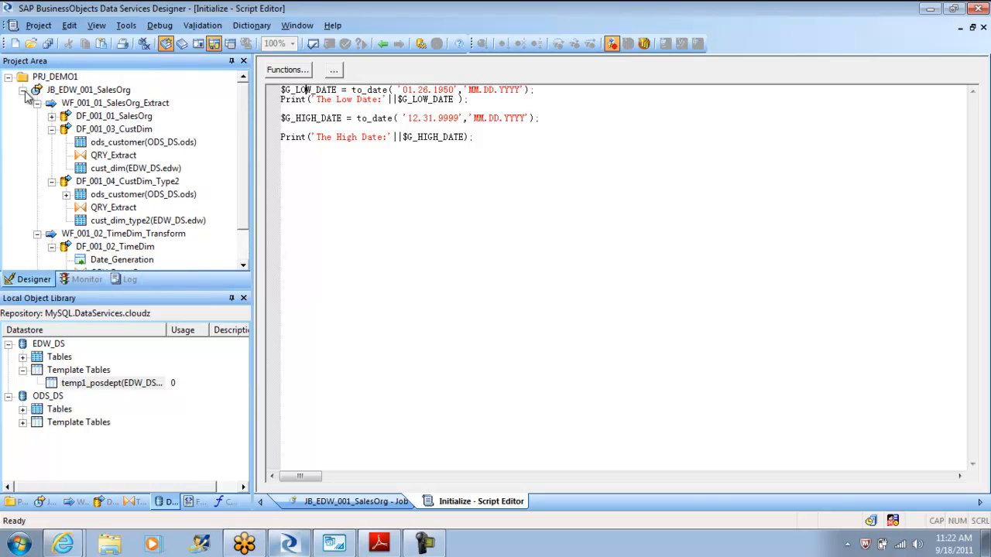
pyautogui.click(356, 501)
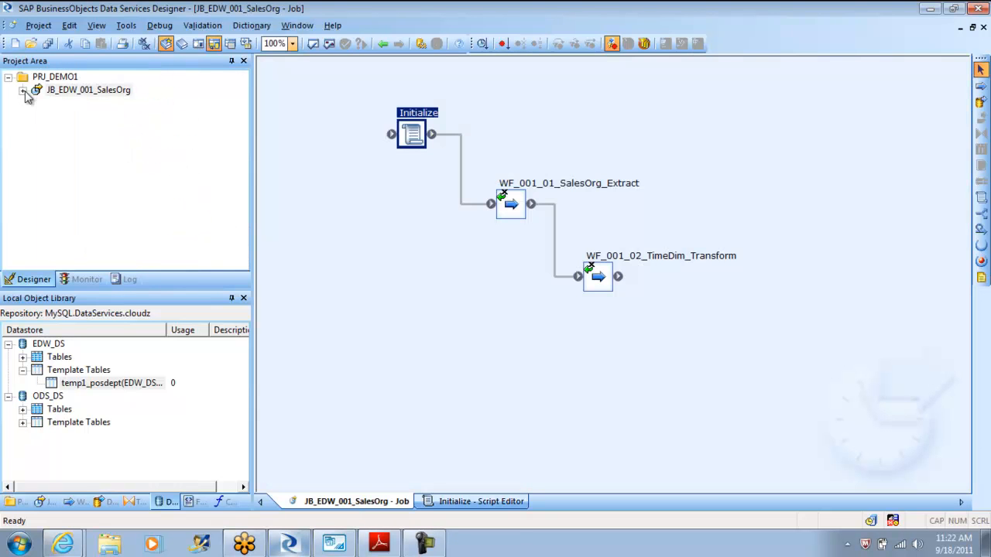
# - Drill into WF_001_01_SalesOrg_Extract, DF_001_04_CustDim_Type2 and its QRY_Extract mappings
pyautogui.doubleClick(511, 204)
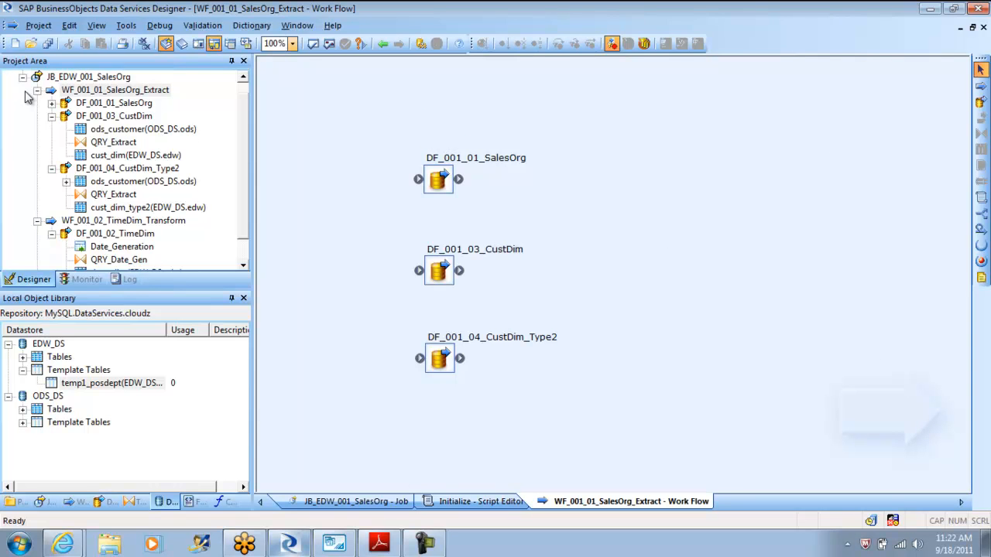
pyautogui.doubleClick(439, 357)
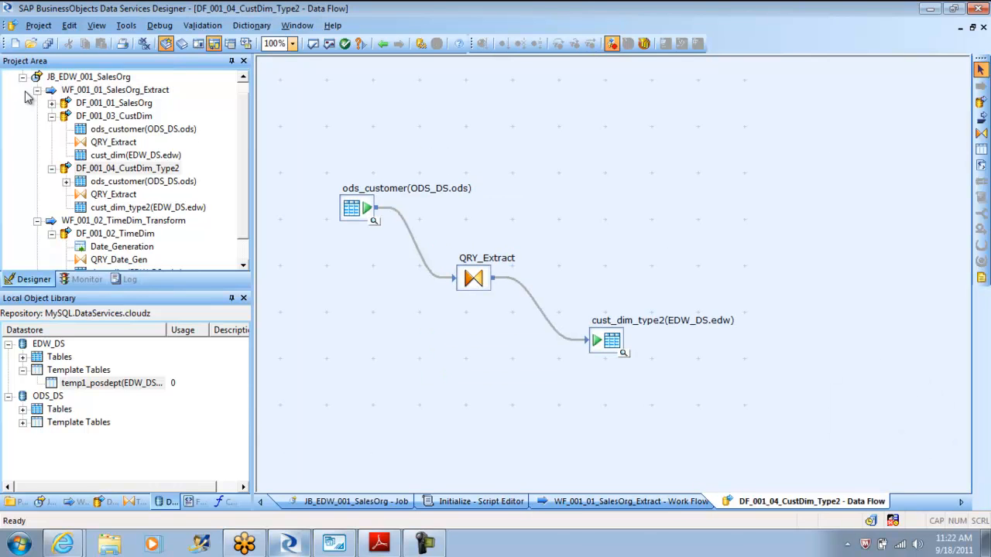
pyautogui.doubleClick(474, 277)
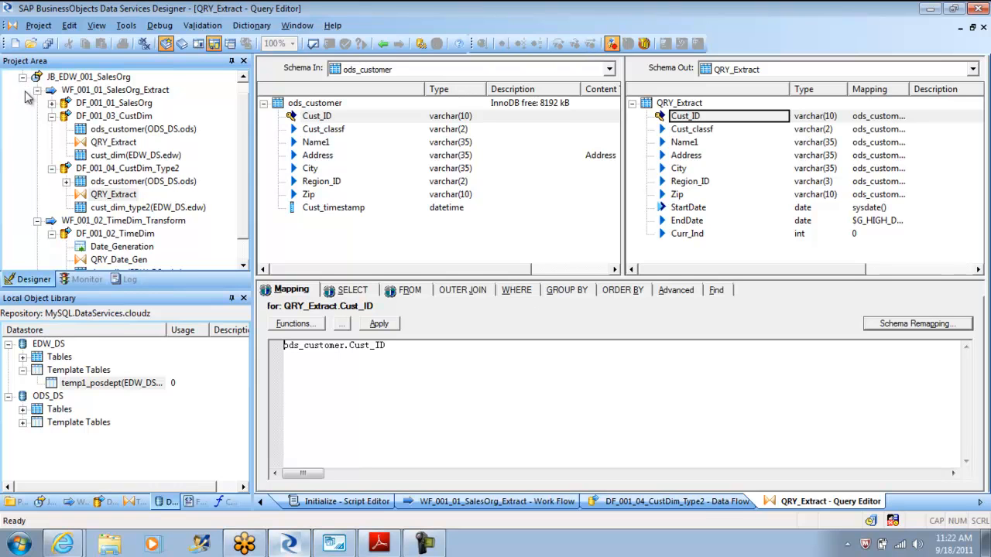
pyautogui.click(688, 220)
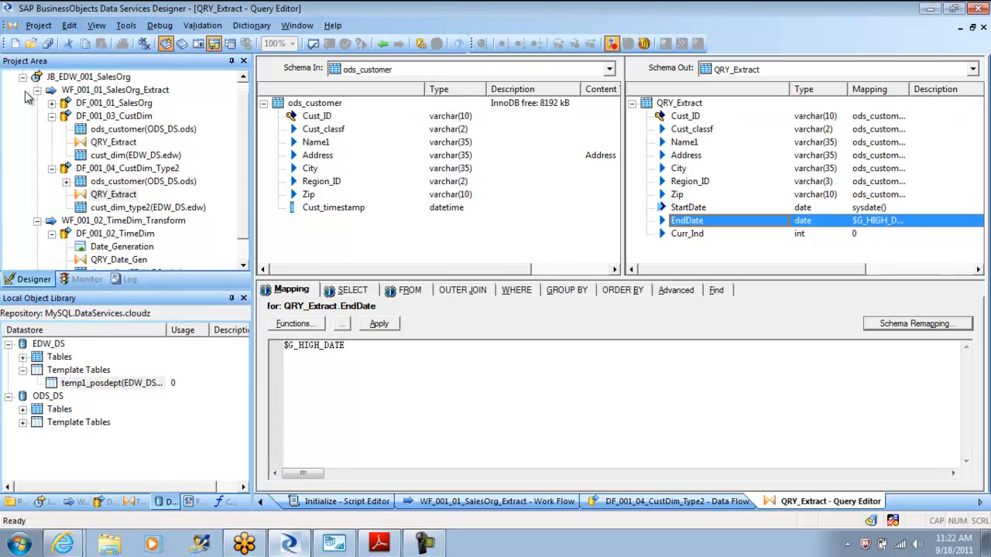
pyautogui.click(688, 207)
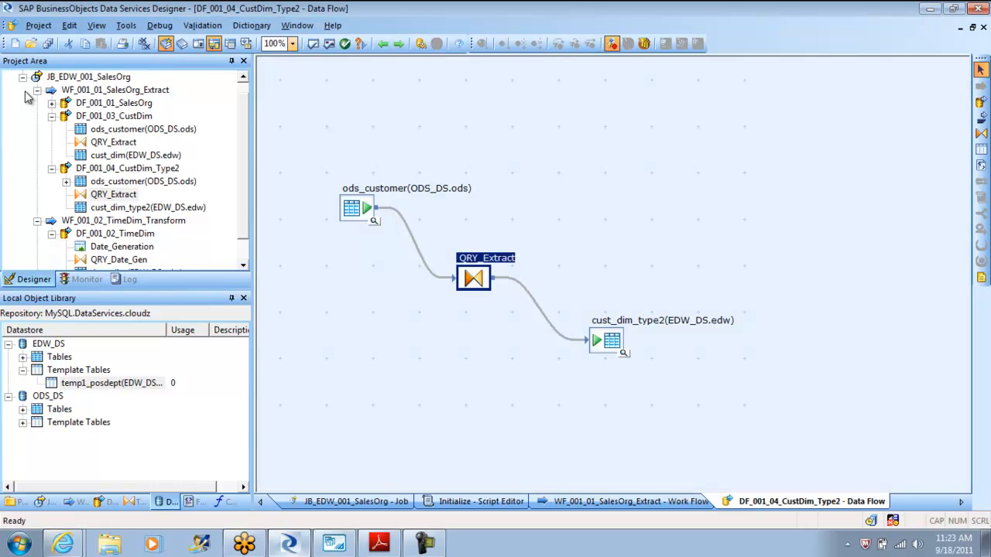
# - Move the cust_dim_type2 target away from QRY_Extract so it sits unconnected
pyautogui.moveTo(474, 277); pyautogui.dragTo(453, 260)
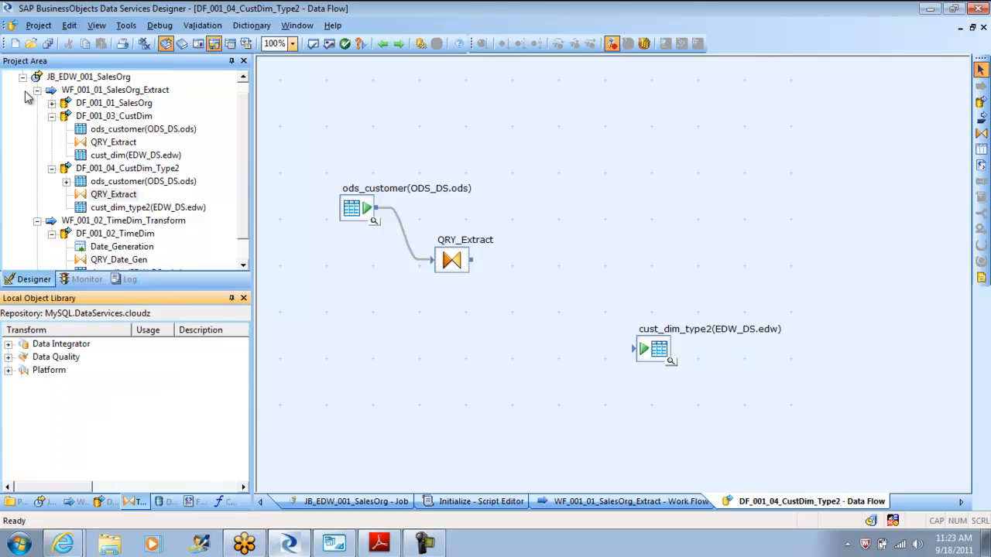
# - Add History_Preserving and Table_Comparison from the Data Integrator transforms to the canvas
pyautogui.click(9, 369)
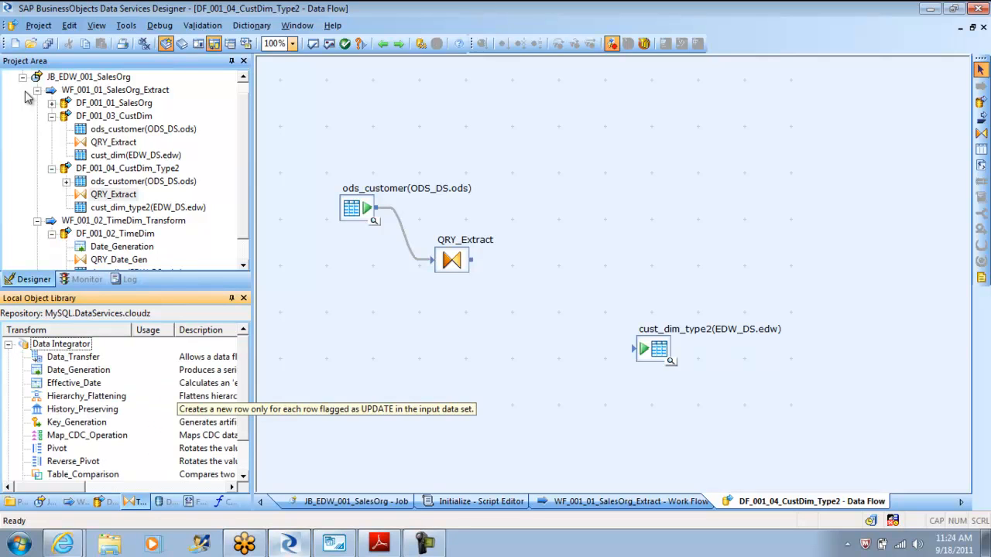
pyautogui.click(83, 409)
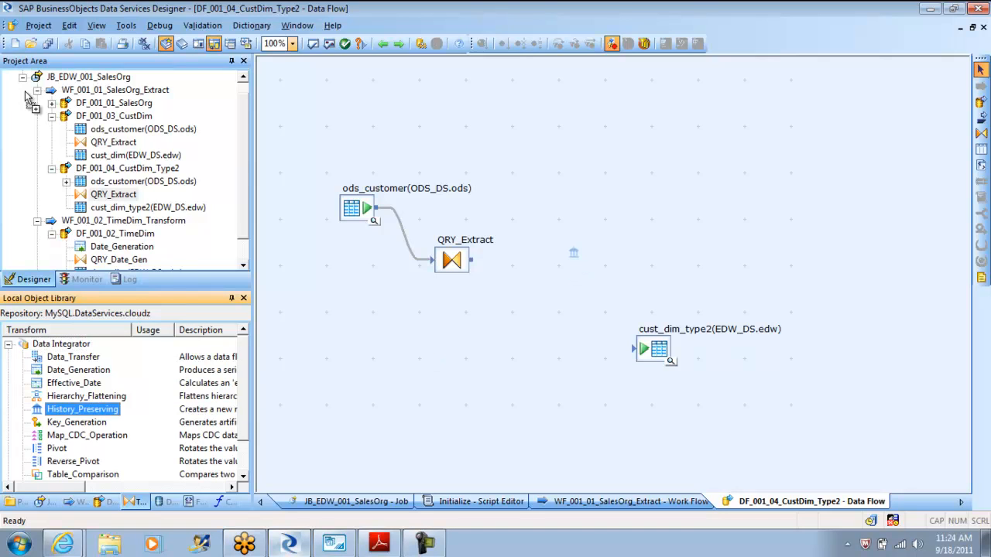
pyautogui.moveTo(83, 409); pyautogui.dragTo(603, 279)
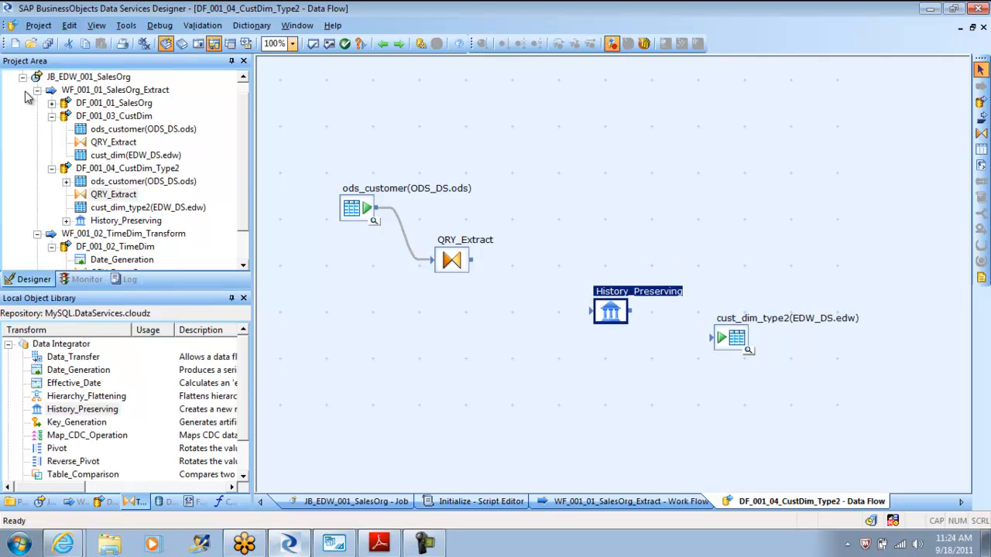
pyautogui.moveTo(610, 310); pyautogui.dragTo(601, 307)
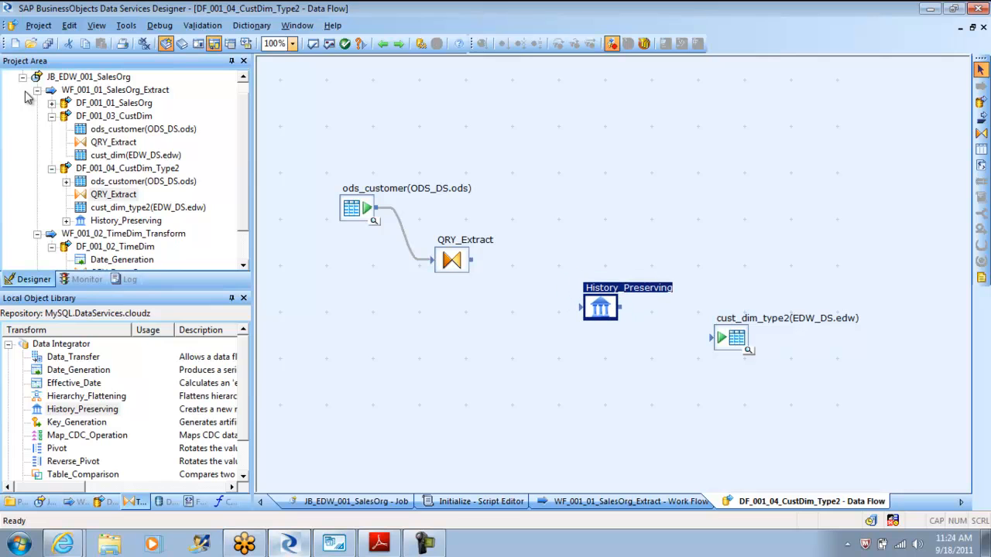
pyautogui.moveTo(619, 306); pyautogui.dragTo(720, 338)
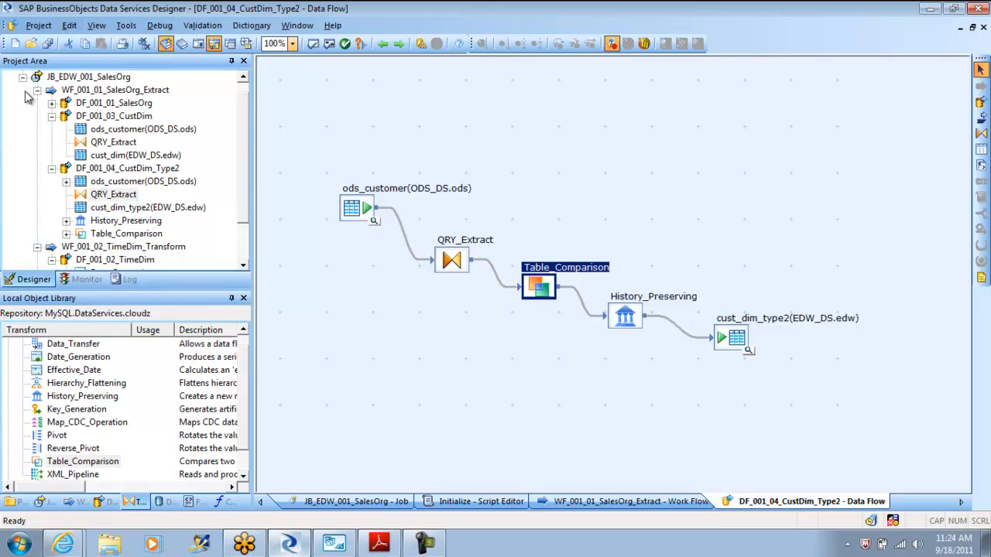
# - Link QRY_Extract through Table_Comparison and History_Preserving to cust_dim_type2
pyautogui.click(446, 260)
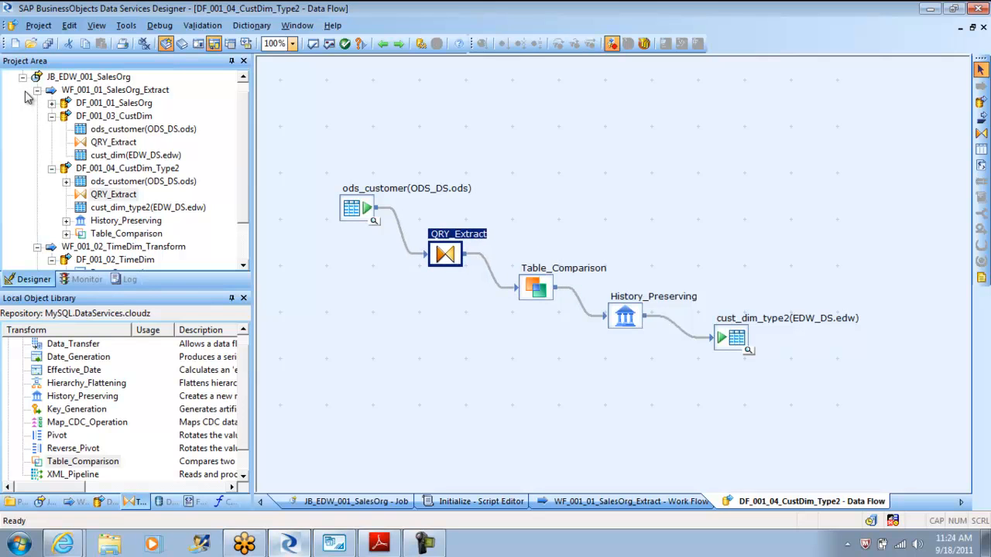
pyautogui.click(734, 344)
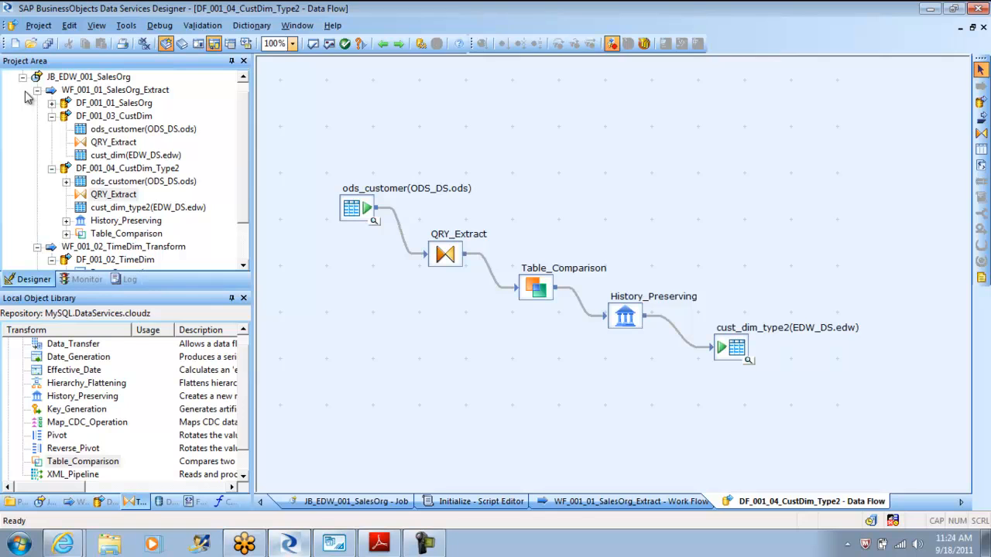
# - Set Table_Comparison to compare against EDW_DS.edw.cust_dim_type2
pyautogui.doubleClick(534, 286)
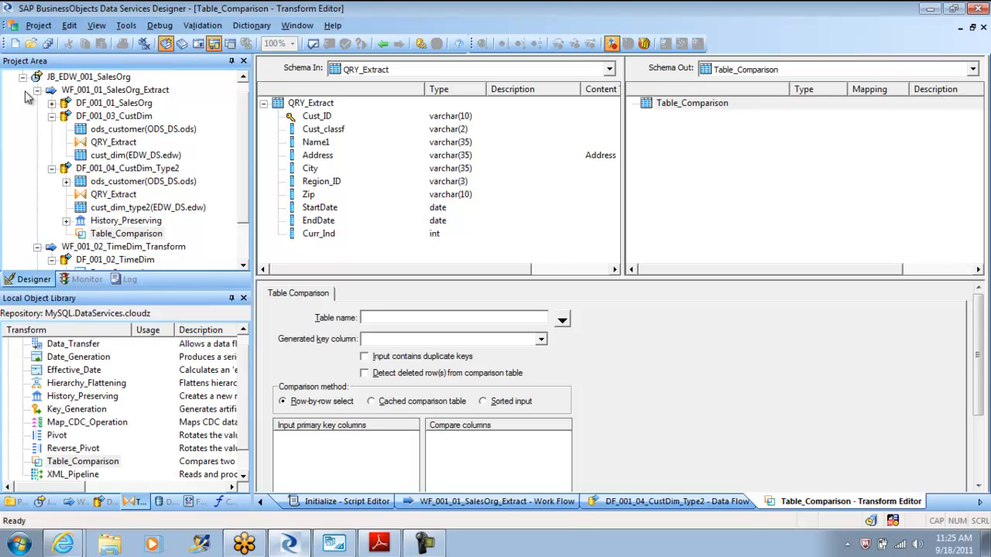
pyautogui.click(452, 318)
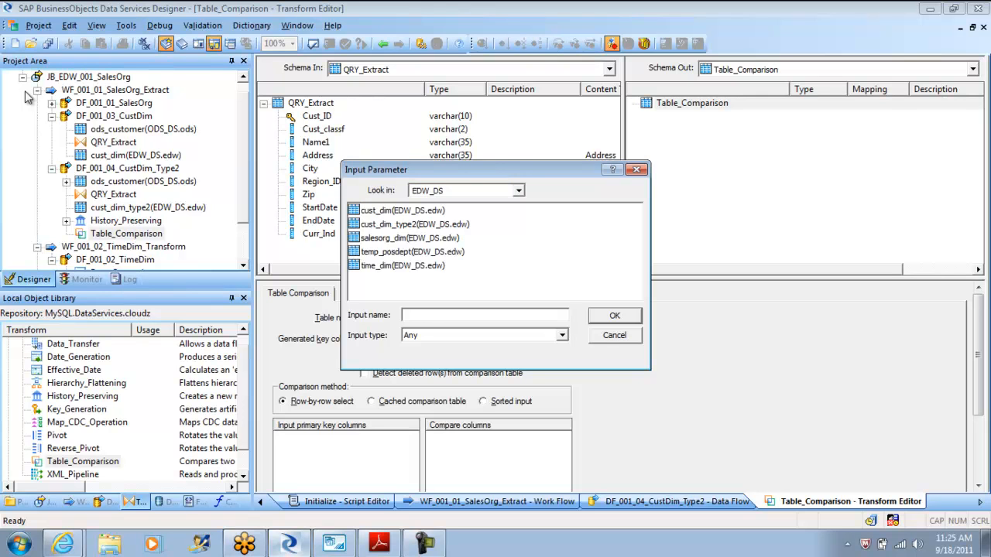
pyautogui.click(415, 223)
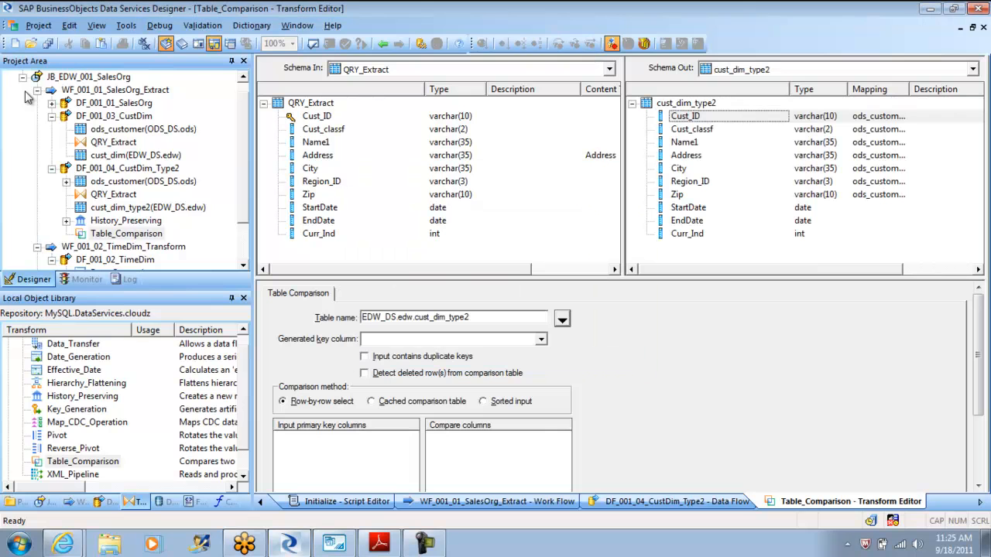
pyautogui.click(541, 339)
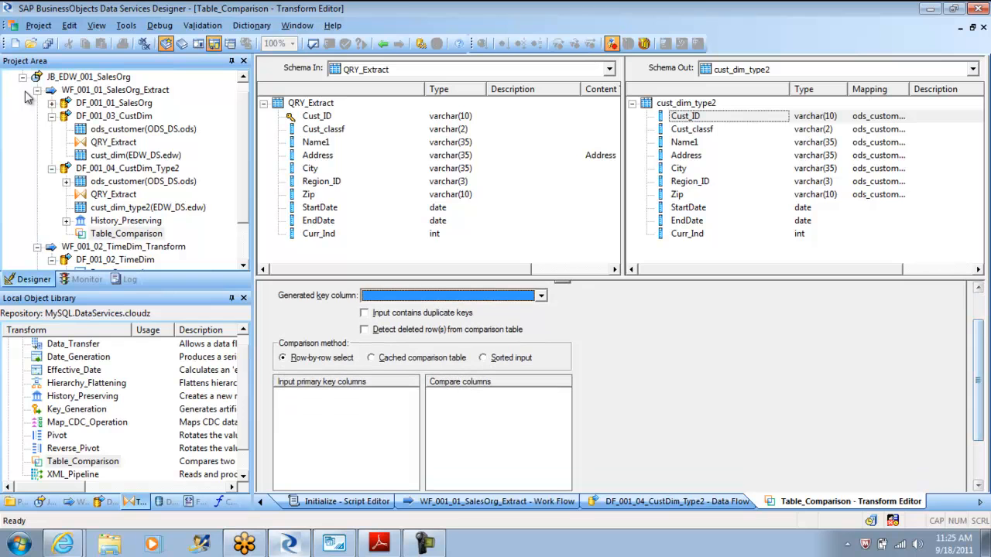
# - Key Table_Comparison on Cust_ID and compare Cust_classf, Name1, Address, City, Region_ID and Zip
pyautogui.click(316, 114)
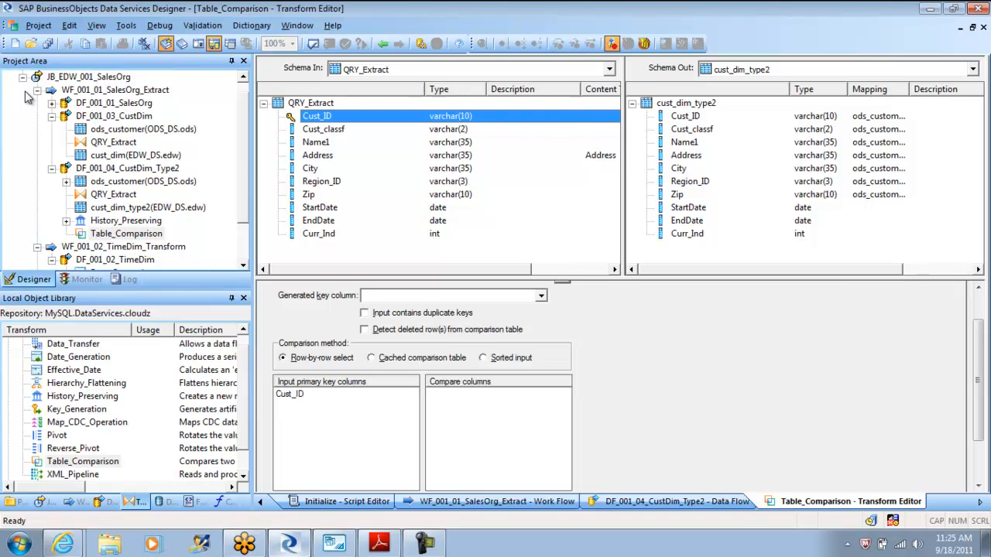
pyautogui.click(322, 128)
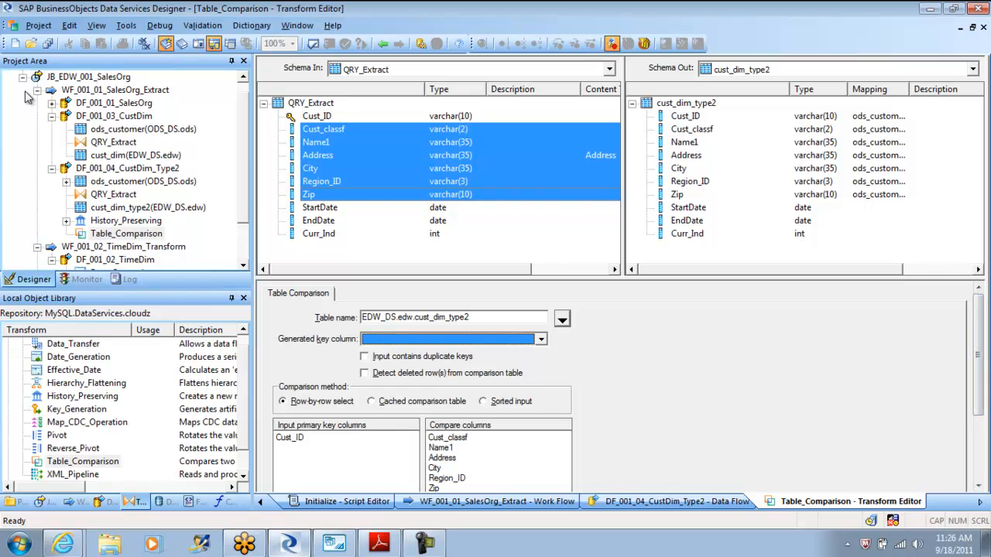
pyautogui.rightClick(684, 116)
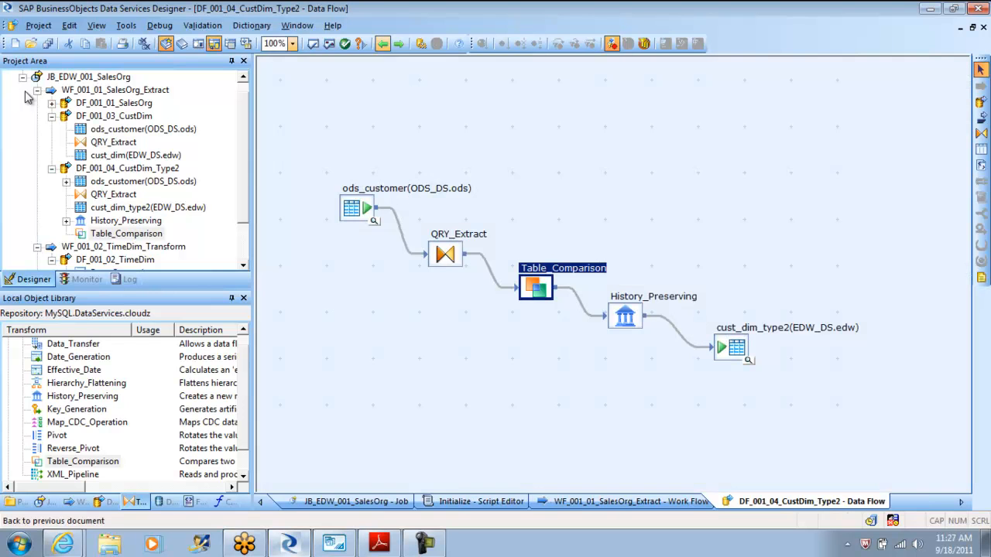
# - Set History_Preserving validity dates to StartDate/EndDate and compare Cust_classf through Zip
pyautogui.doubleClick(626, 313)
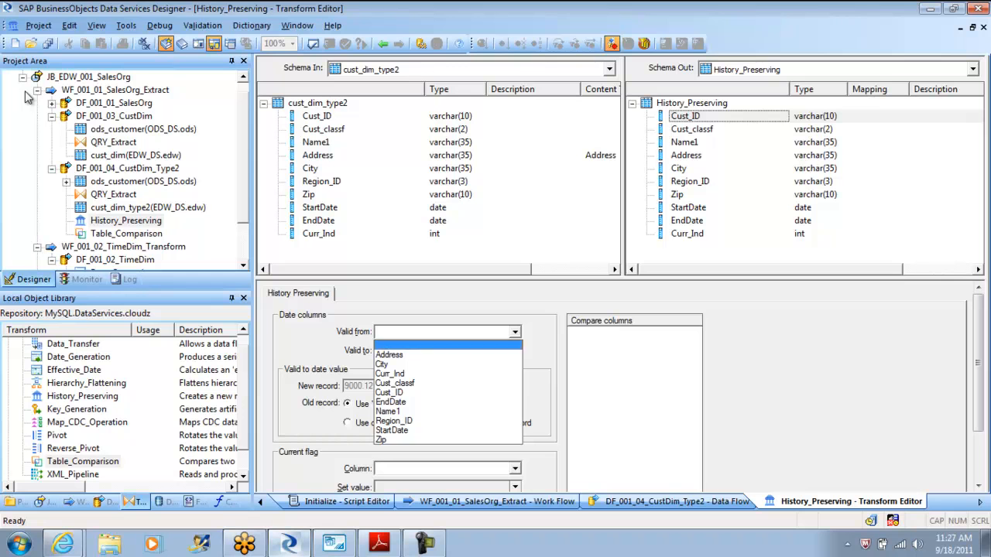
pyautogui.click(392, 431)
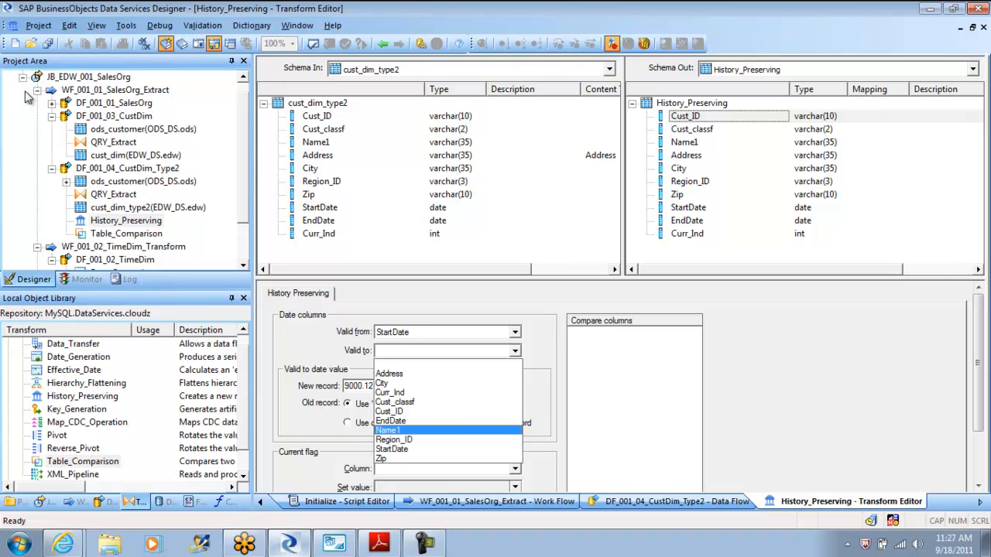
pyautogui.click(390, 421)
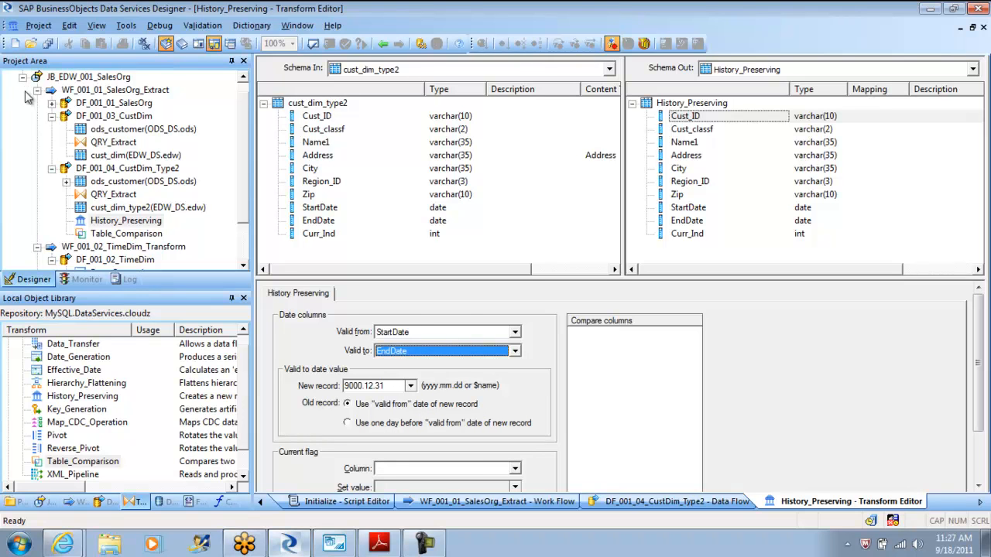
pyautogui.click(514, 350)
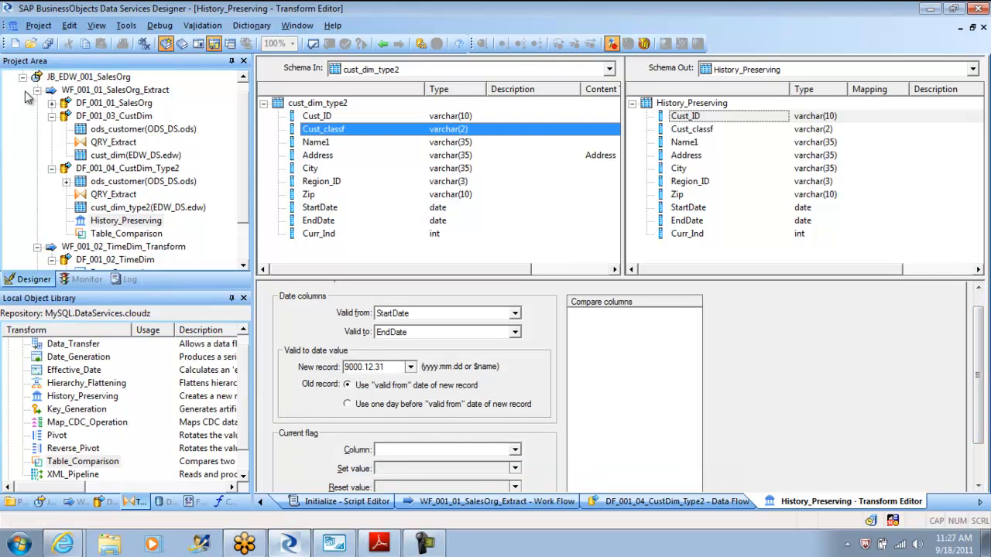
pyautogui.click(308, 195)
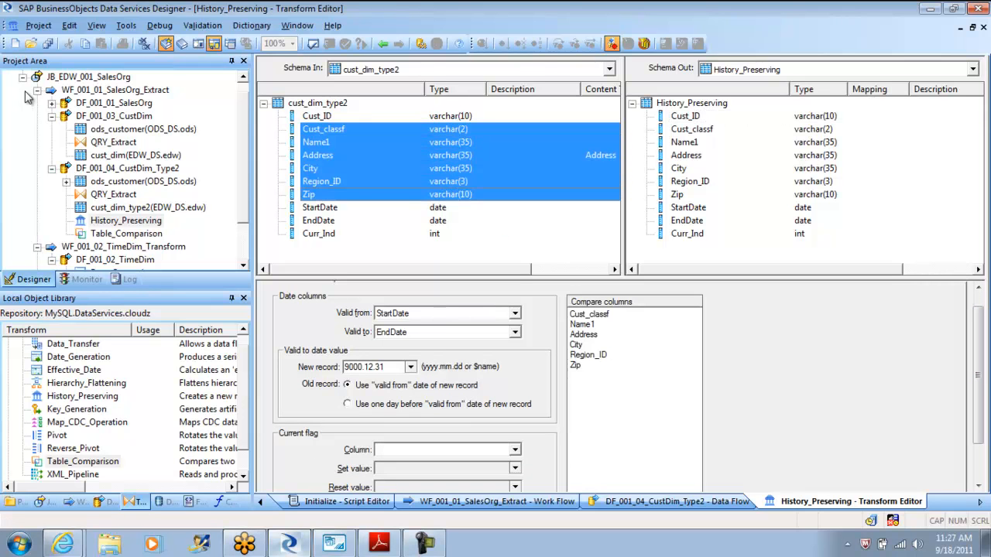
pyautogui.click(669, 501)
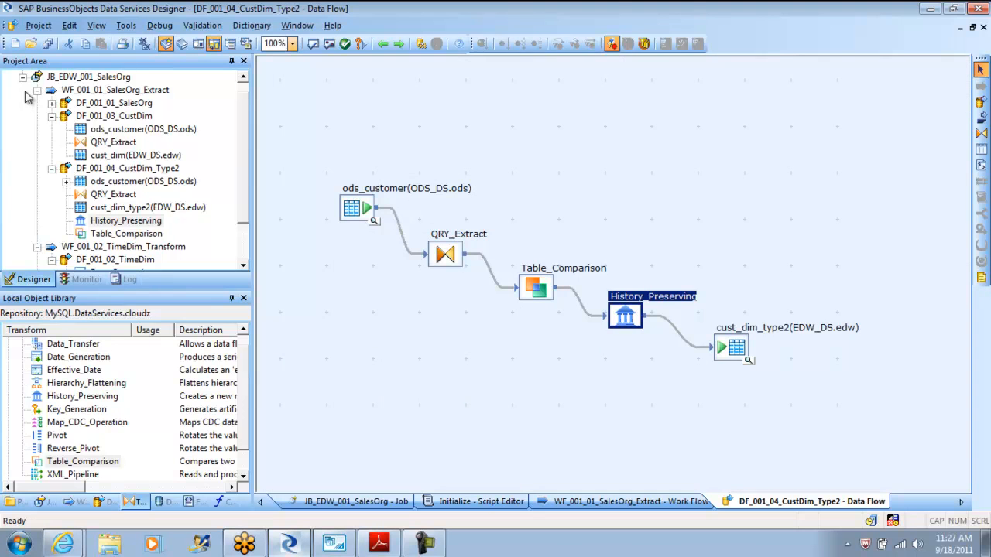
# - Review the Table_Comparison settings, then reopen the History_Preserving editor
pyautogui.doubleClick(536, 286)
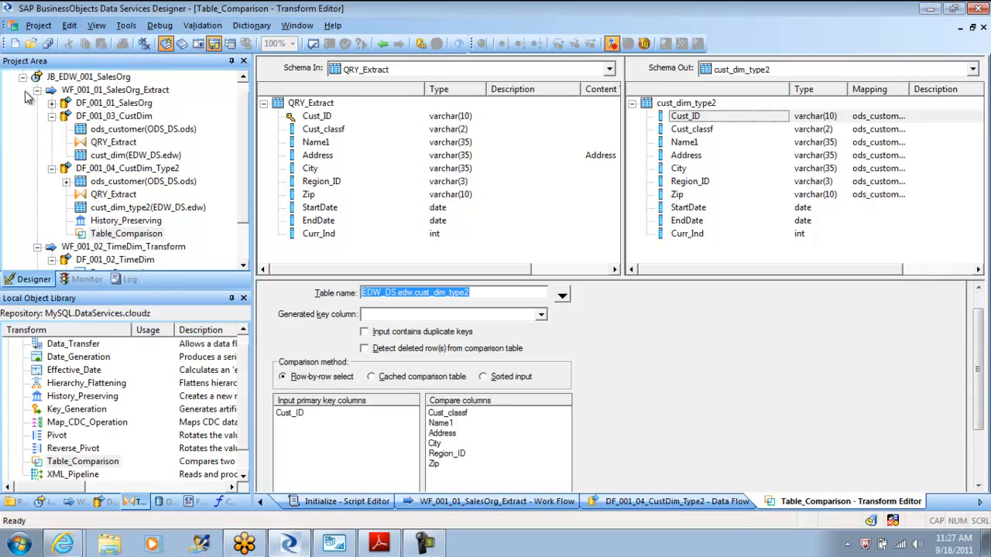
pyautogui.click(319, 232)
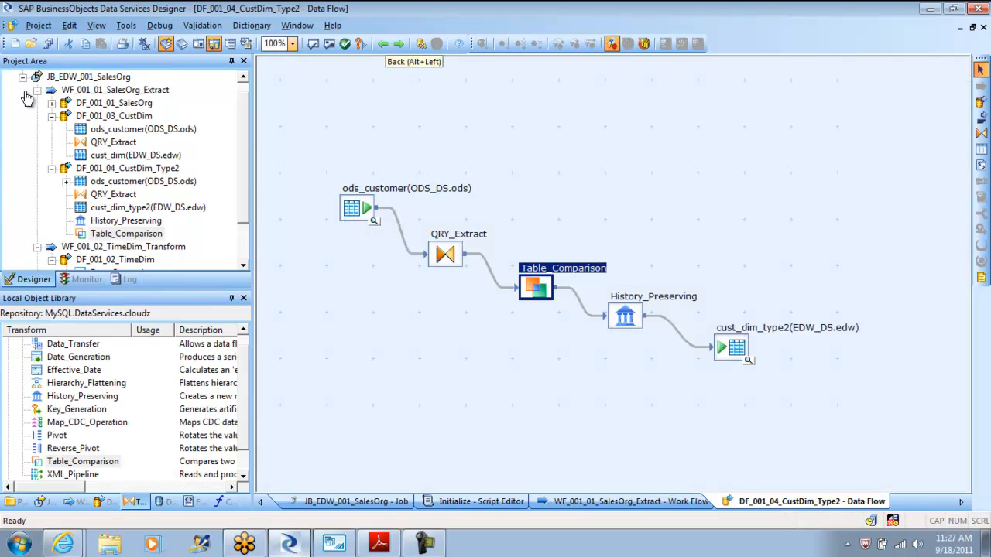
pyautogui.doubleClick(446, 254)
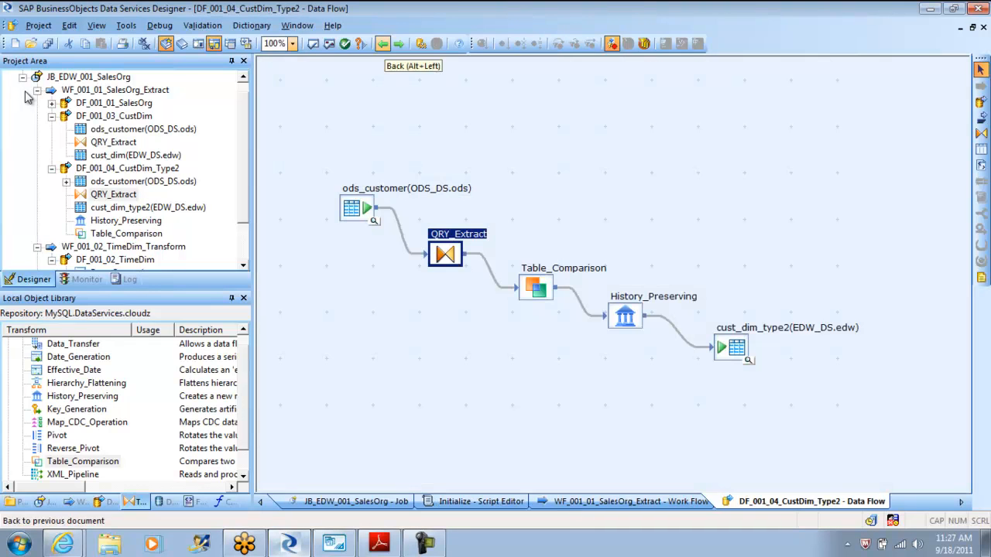
pyautogui.doubleClick(626, 316)
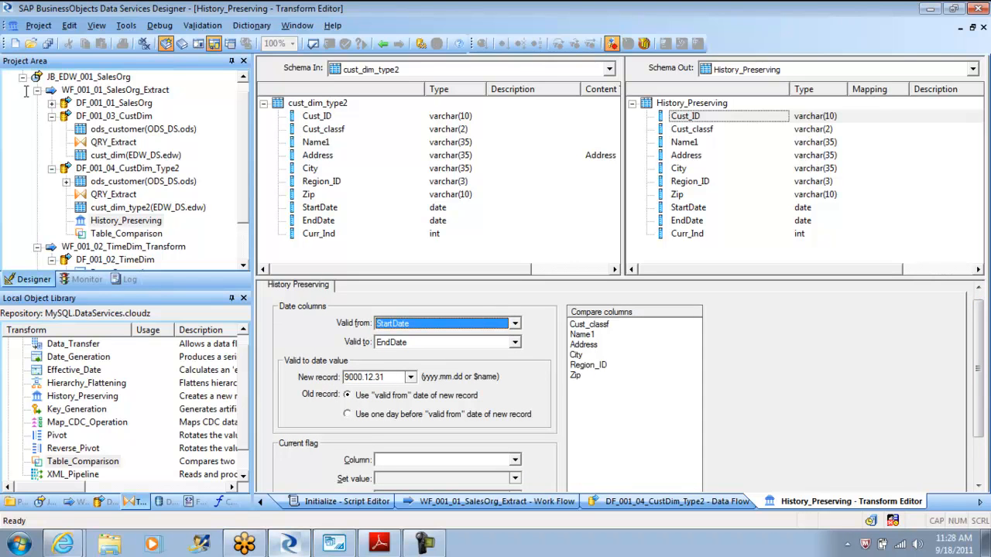
# - Give new records end date $G_HIGH_DATE and end old records one day before
pyautogui.click(375, 377)
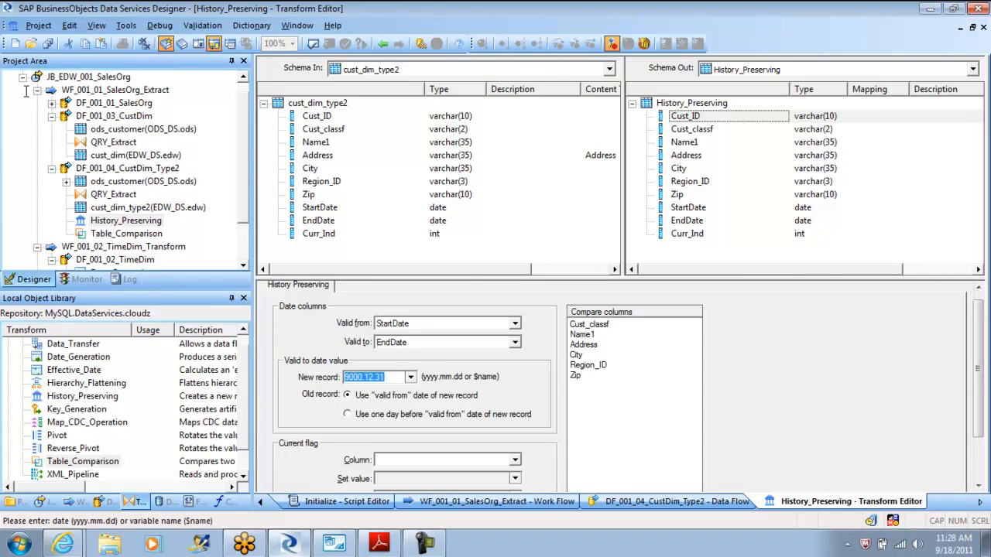
pyautogui.click(408, 378)
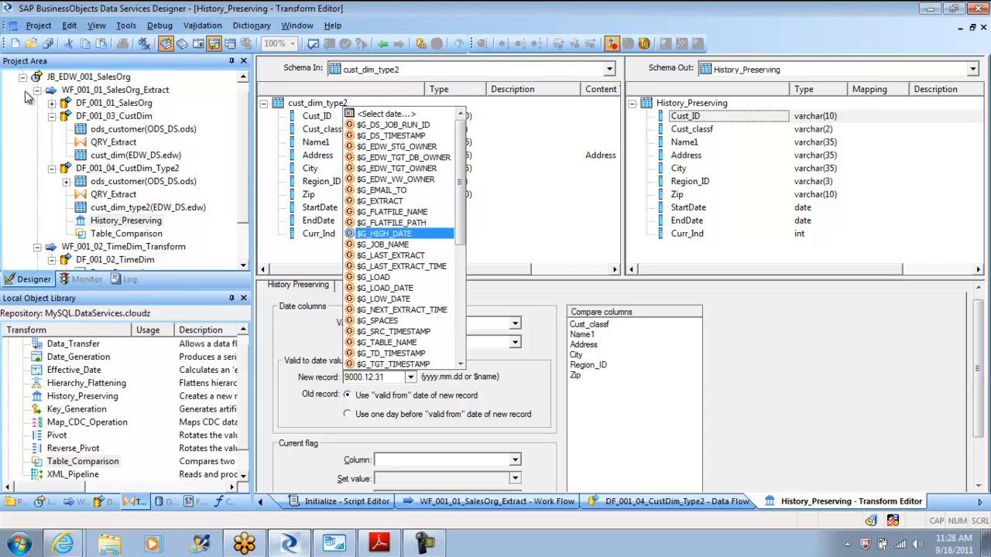
pyautogui.click(384, 232)
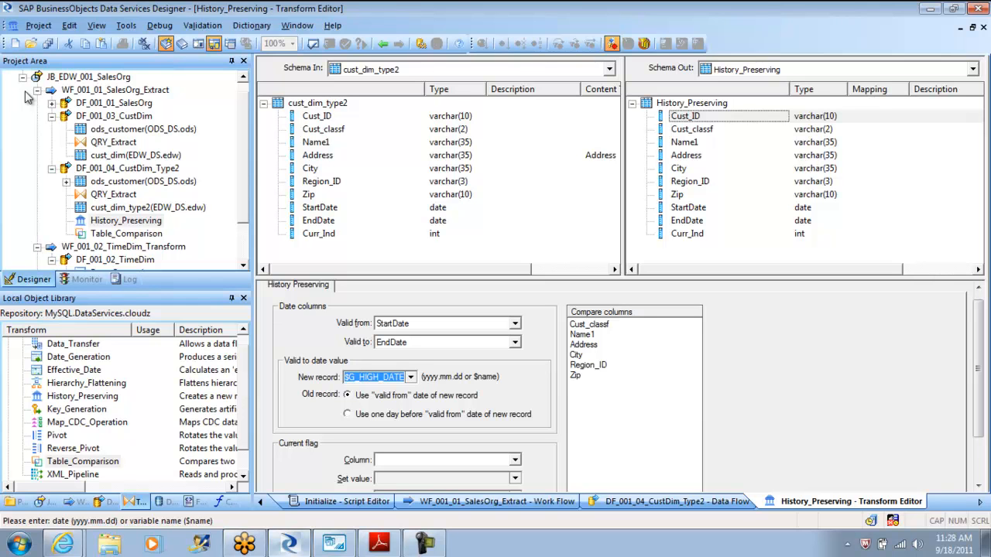
pyautogui.click(347, 414)
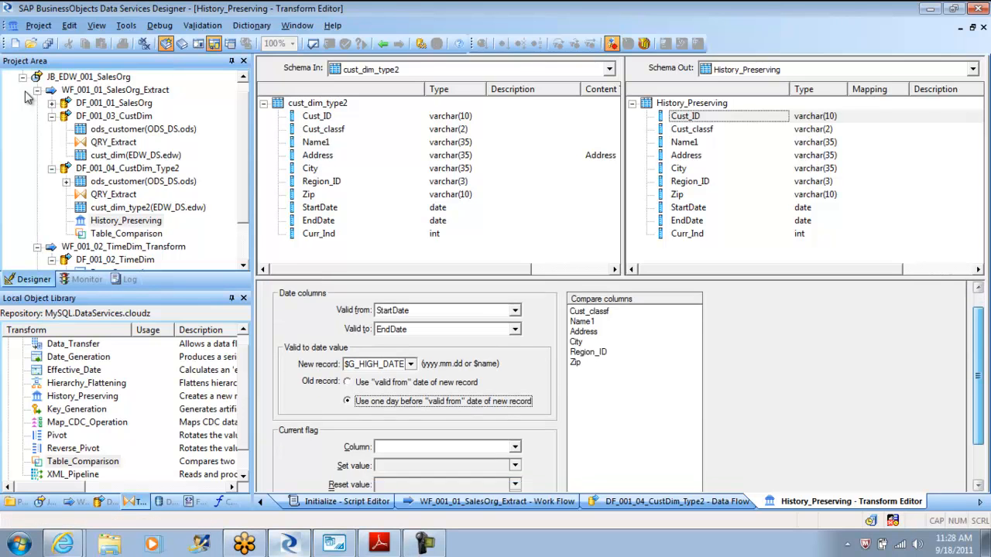
pyautogui.scroll(-3)
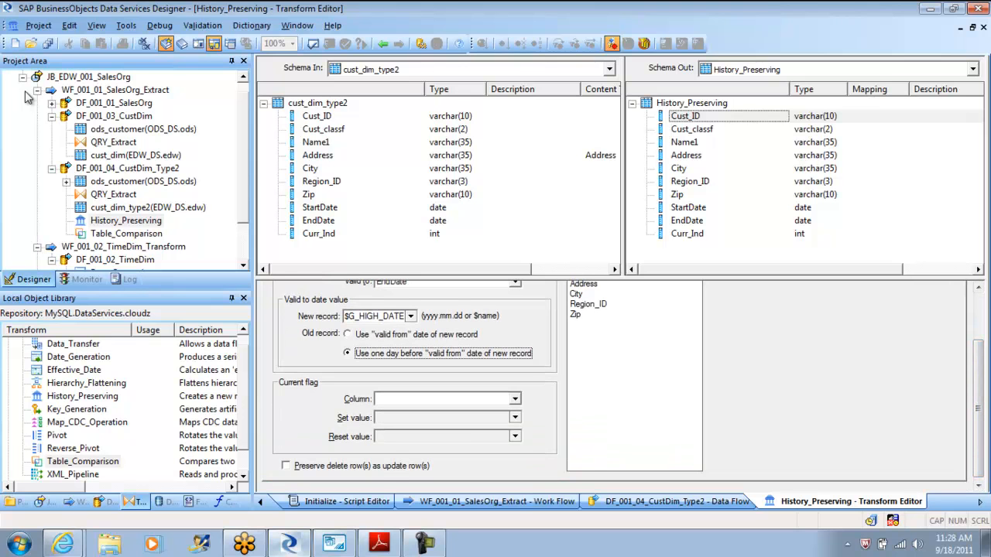
# - Use Curr_Ind as the current flag column with reset value 1
pyautogui.click(514, 399)
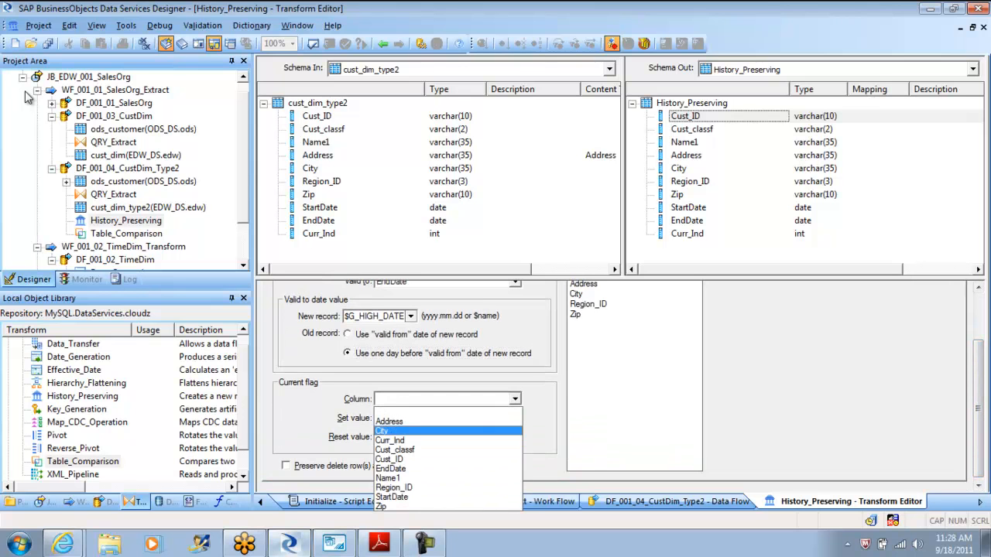
pyautogui.click(390, 440)
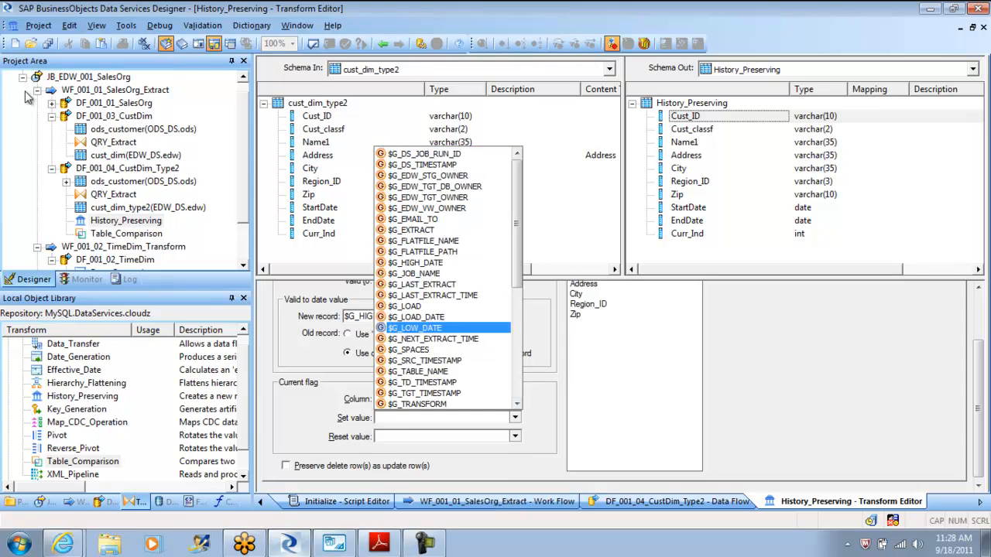
pyautogui.scroll(-3)
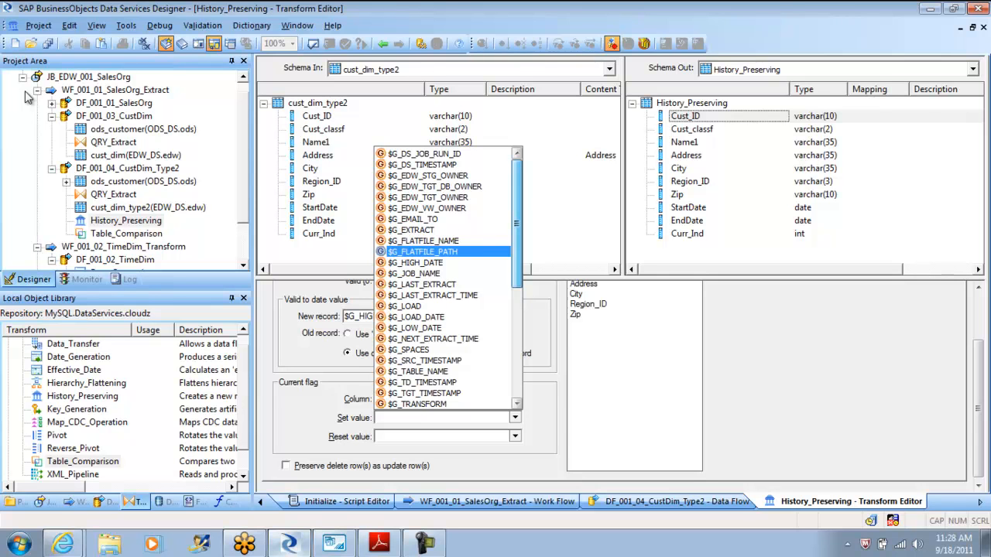
pyautogui.scroll(-3)
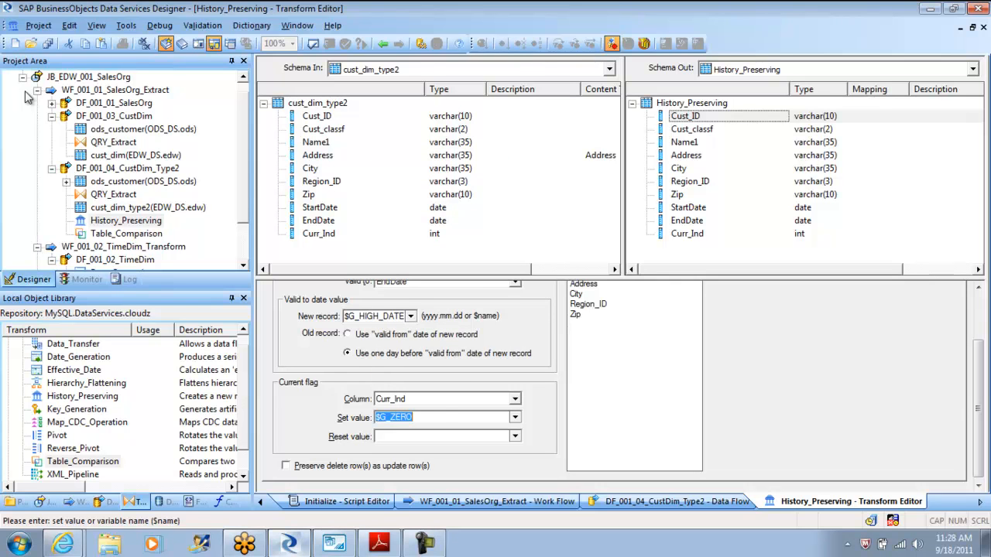
pyautogui.click(410, 316)
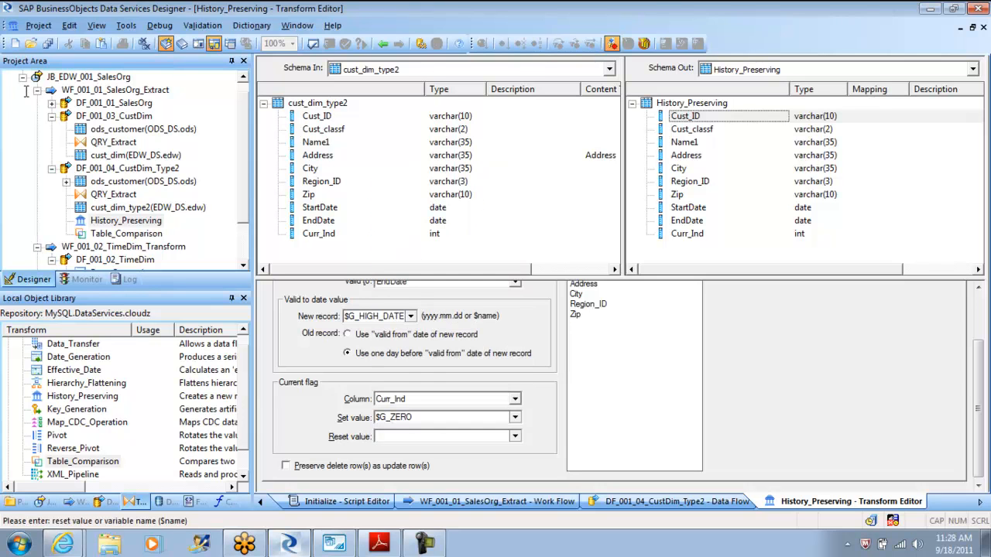
pyautogui.write('1')
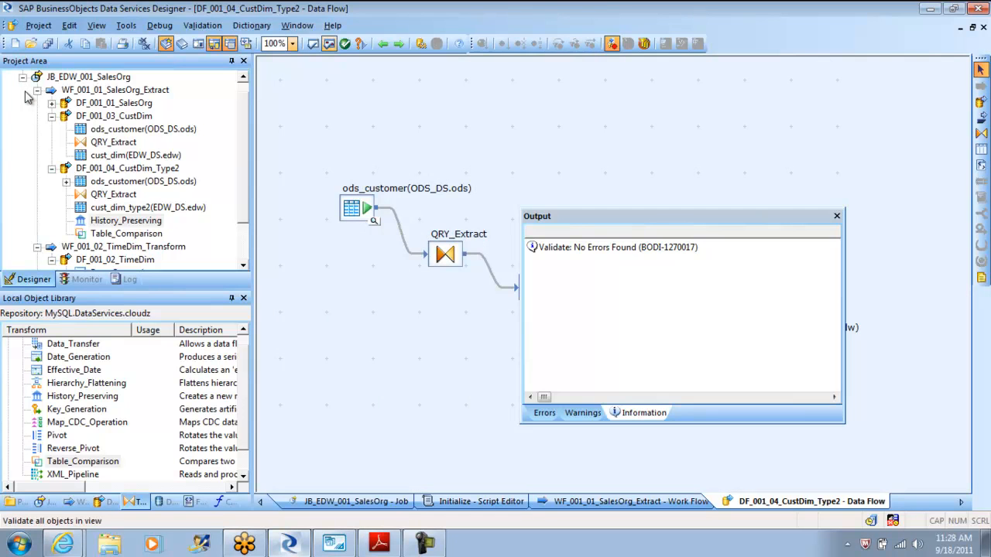
# - Review the cust_dim_type2 target's Update control loading options
pyautogui.click(837, 217)
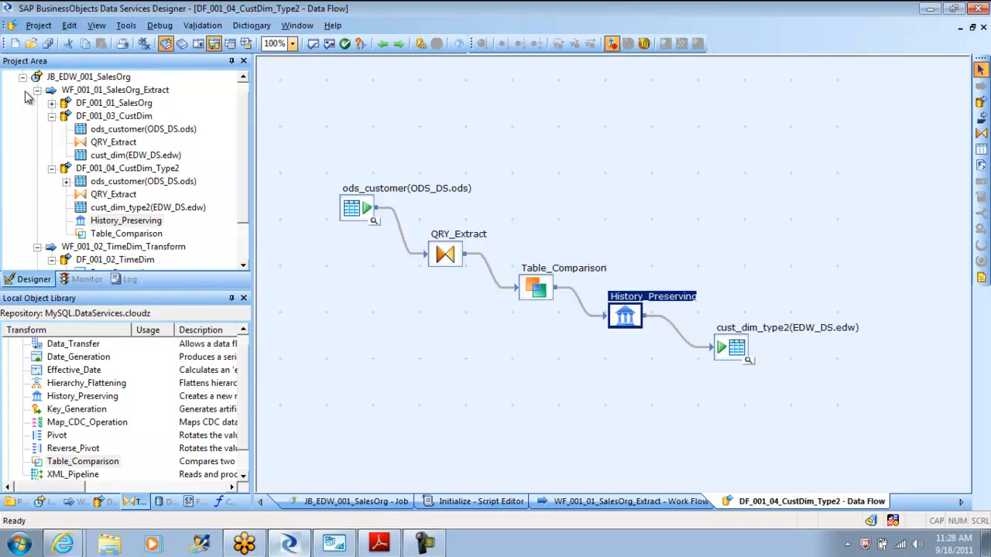
pyautogui.doubleClick(734, 347)
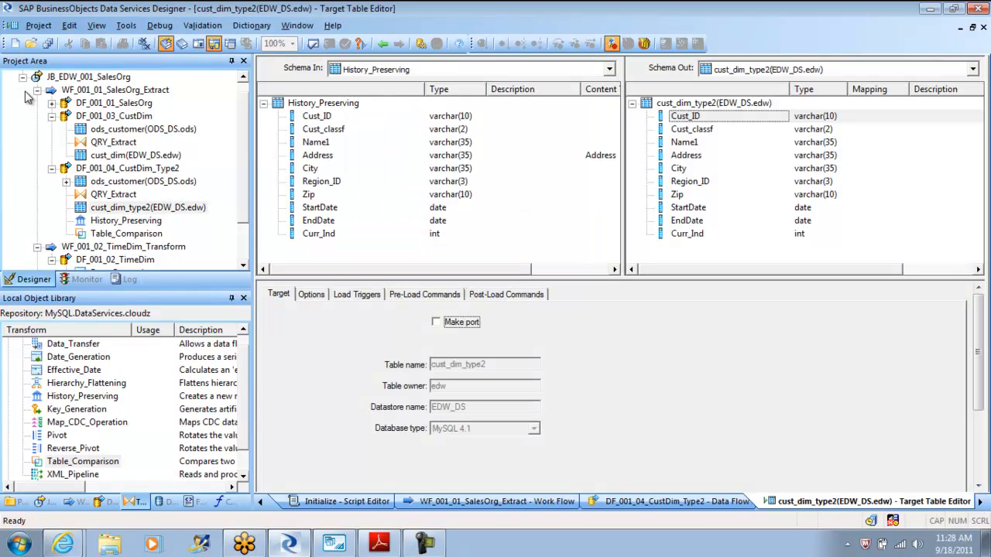
pyautogui.click(310, 294)
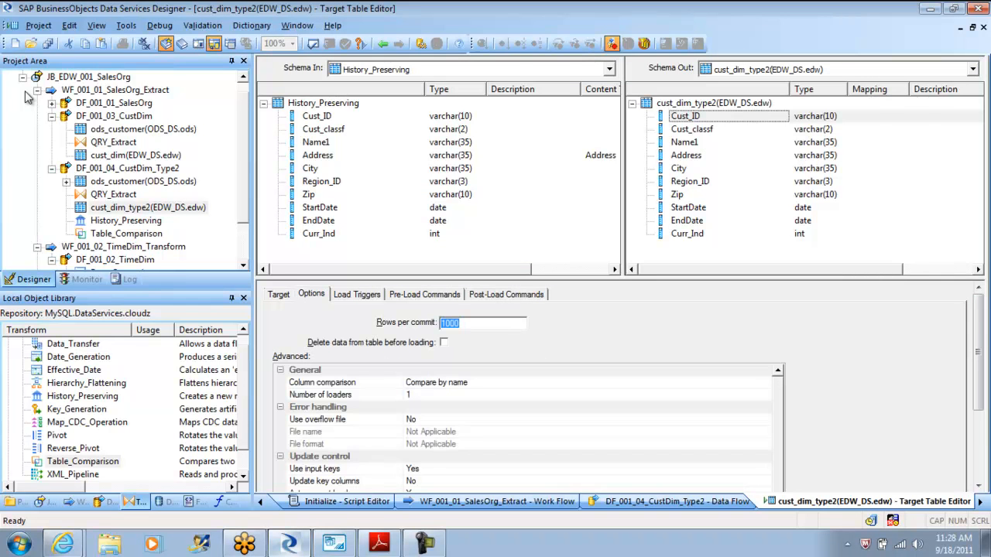
pyautogui.scroll(-3)
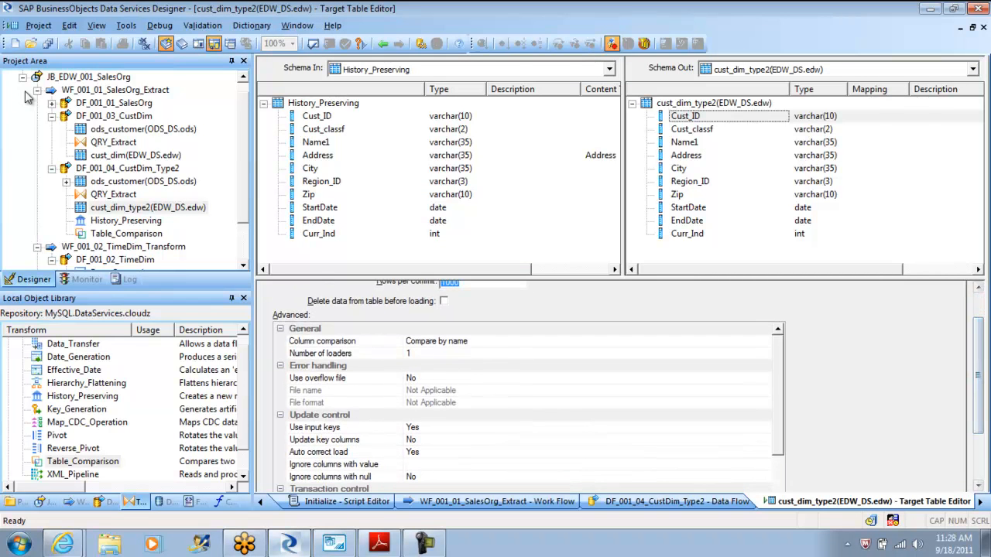
pyautogui.click(341, 428)
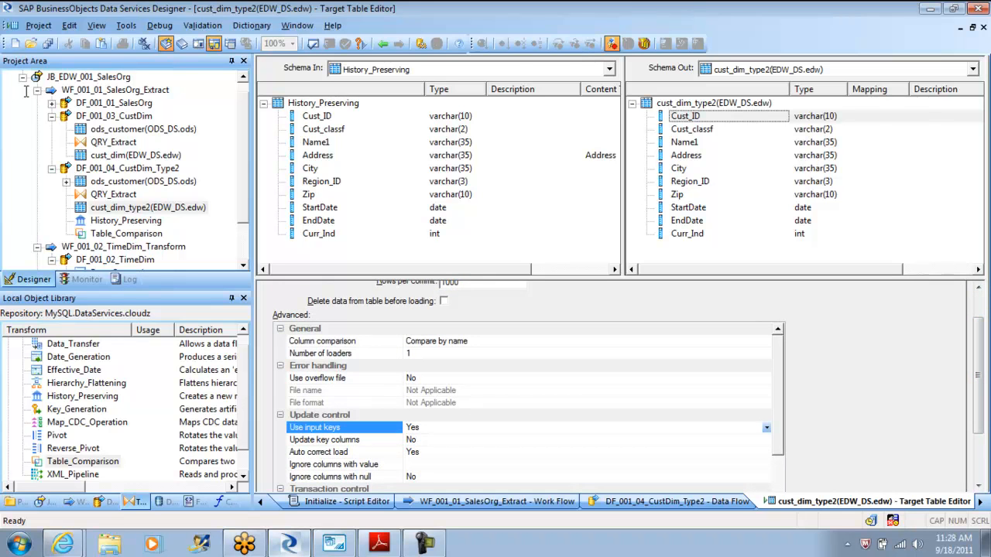
pyautogui.click(319, 452)
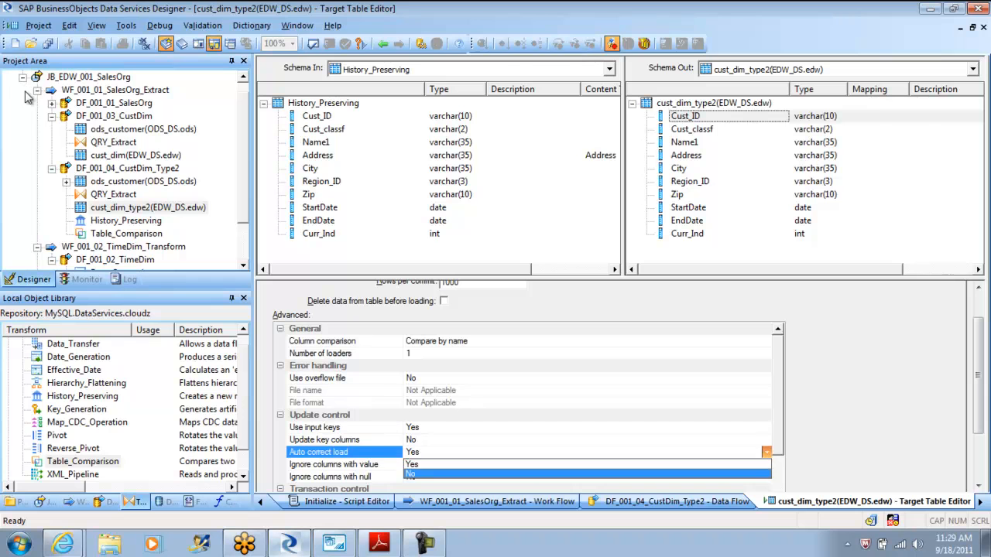
# - Set Auto correct load and Use input keys to No and validate the data flow with no errors
pyautogui.click(325, 427)
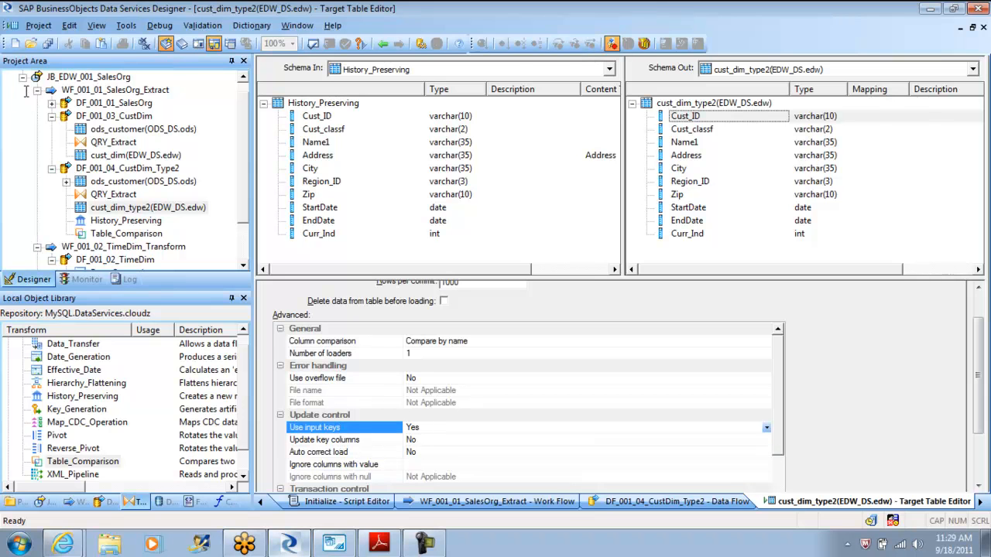
pyautogui.click(765, 427)
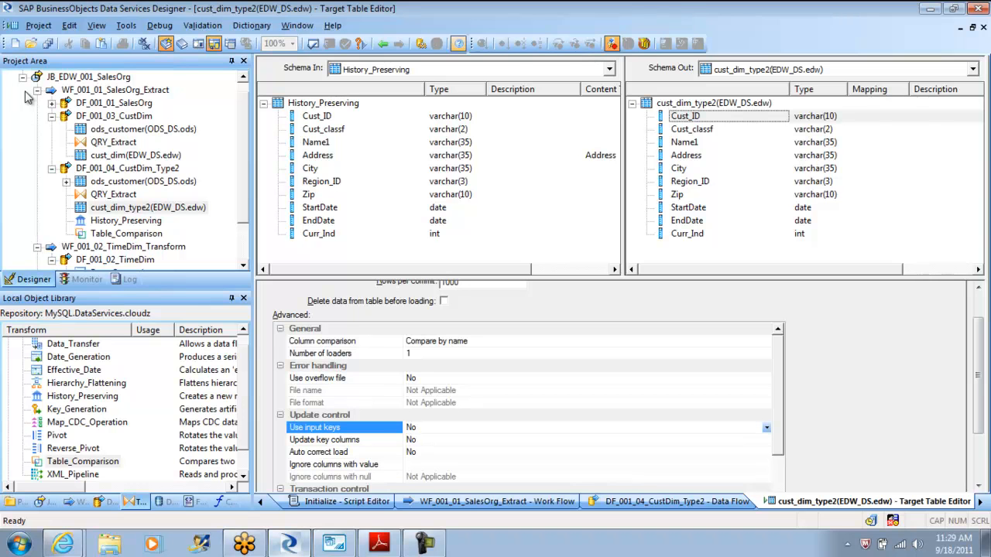
pyautogui.click(675, 502)
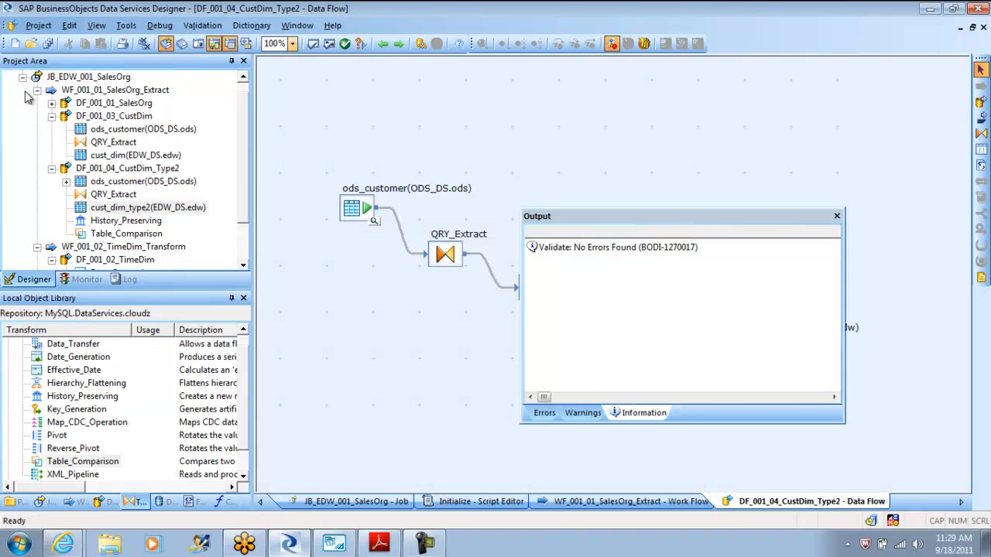
# - Save all changes, execute the SalesOrg job and review its log showing the customer data flows completed
pyautogui.click(836, 217)
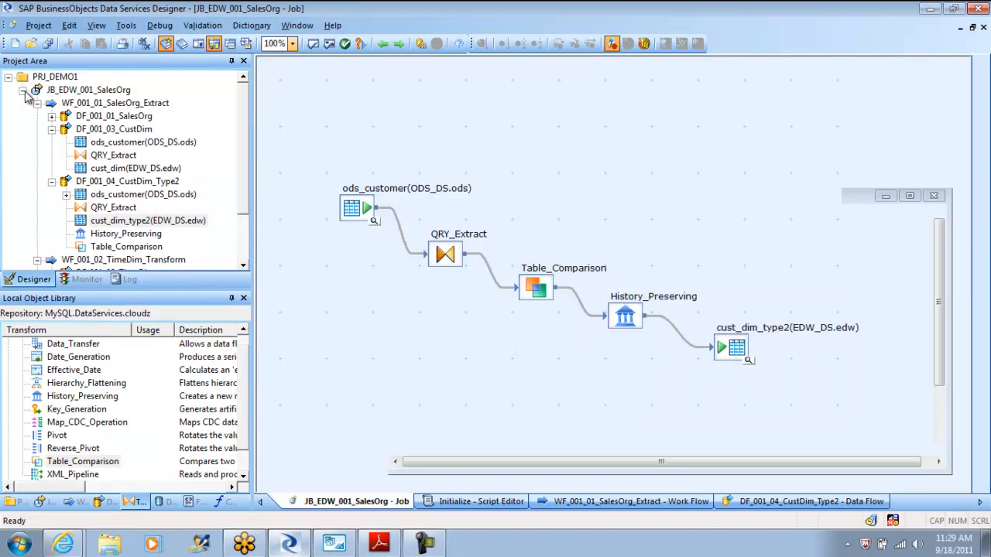
pyautogui.rightClick(88, 89)
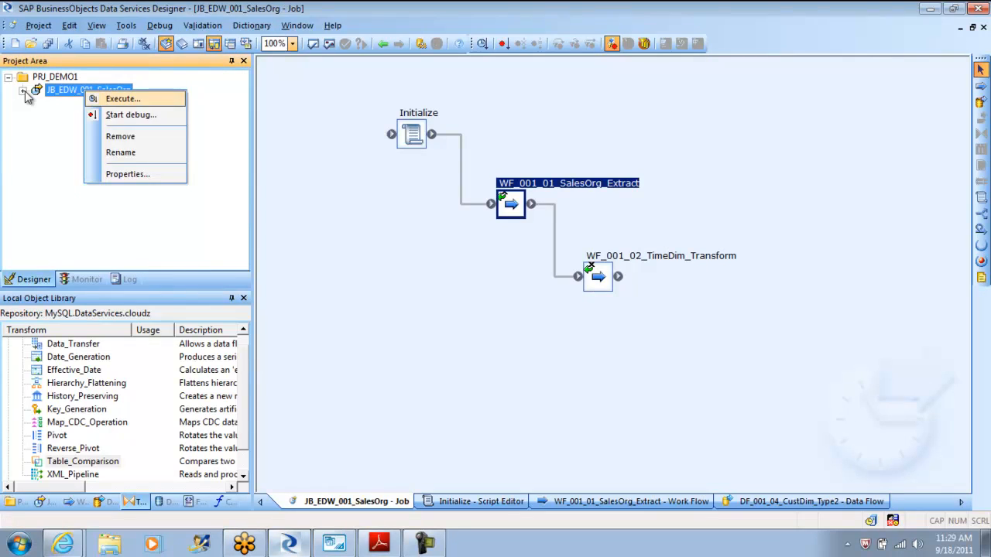
pyautogui.click(123, 99)
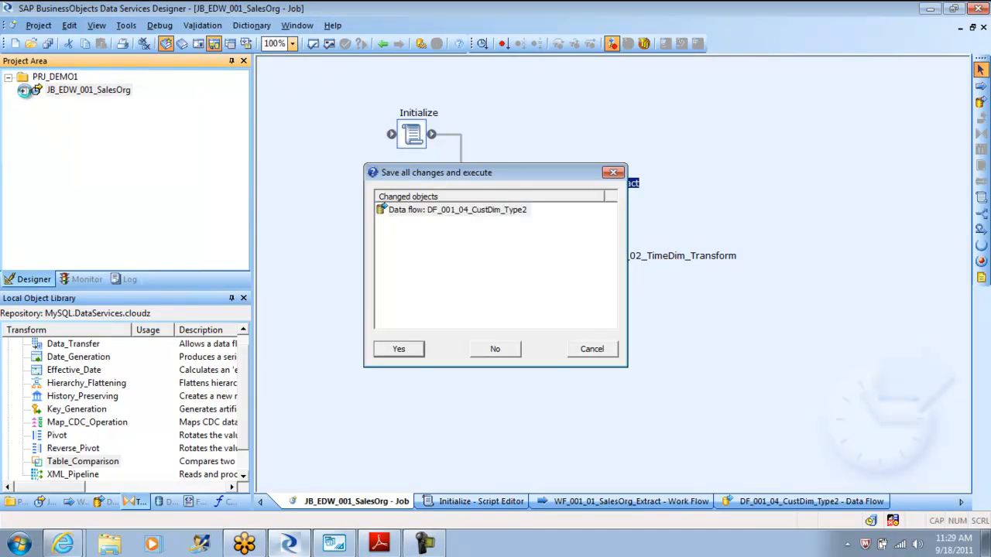
pyautogui.click(398, 349)
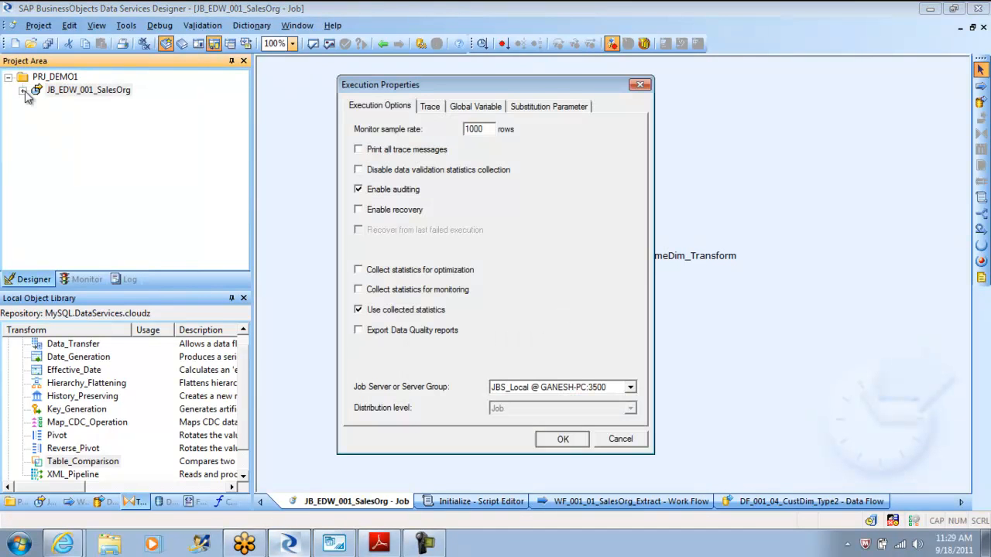
pyautogui.click(563, 440)
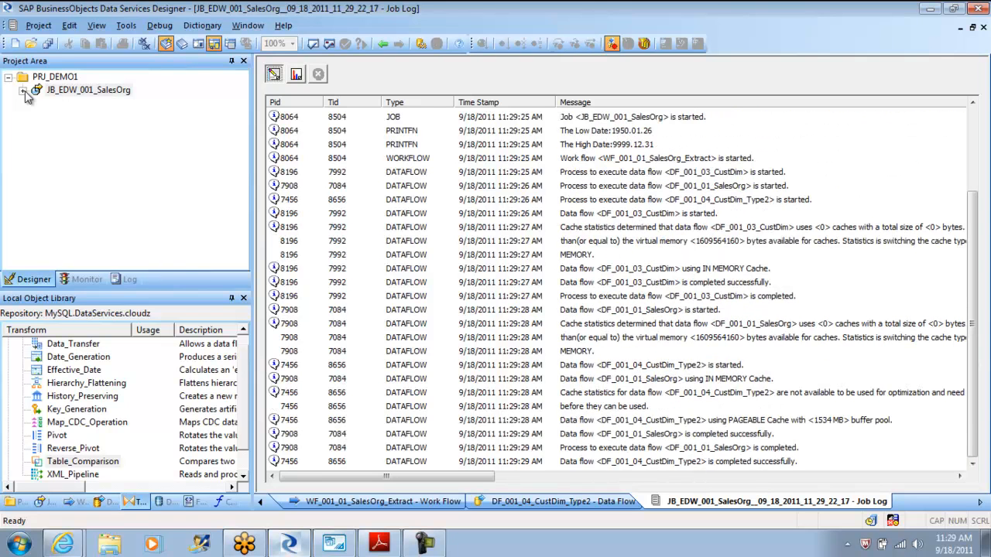
pyautogui.scroll(-3)
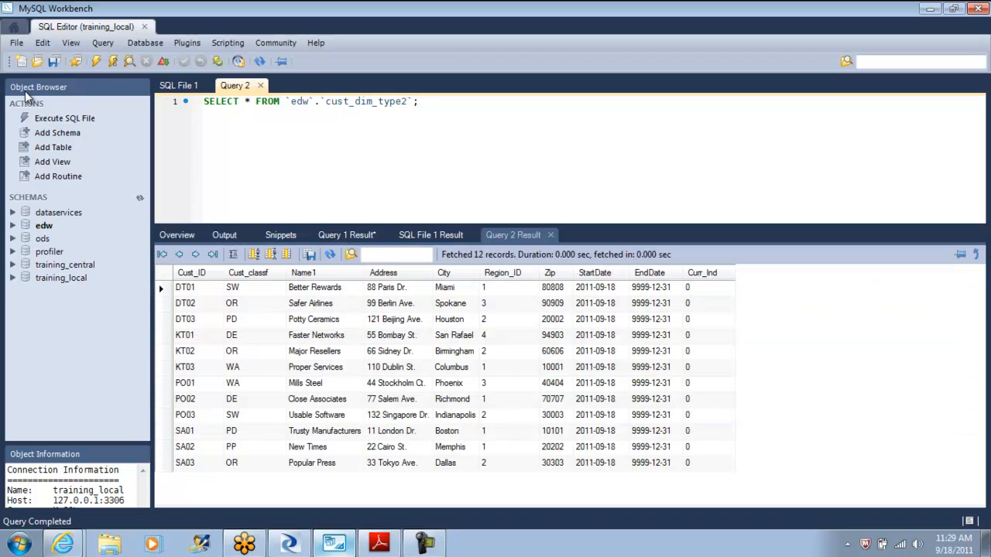
# - Review the 12-row cust_dim_type2 result, then return to the customer source result in Query 1
pyautogui.click(419, 103)
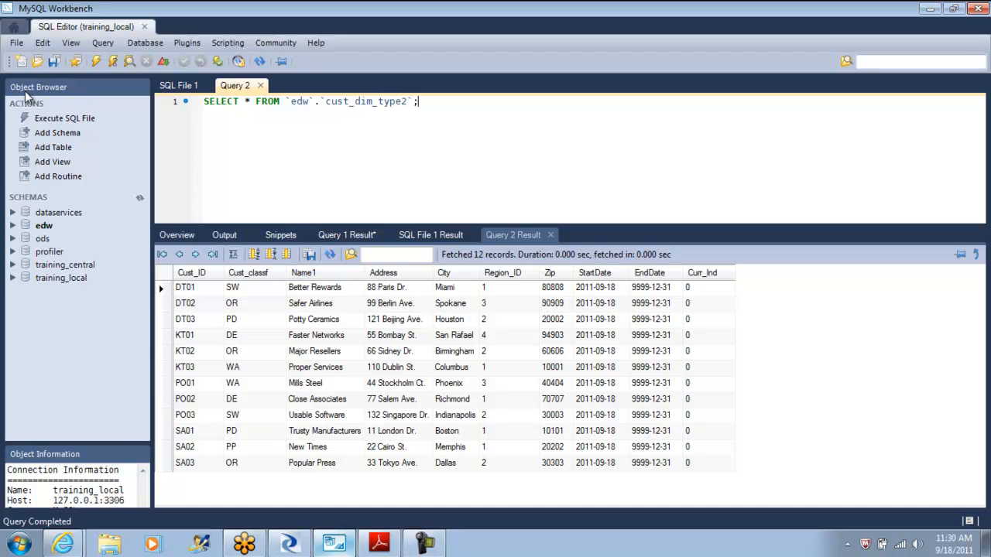
pyautogui.click(178, 85)
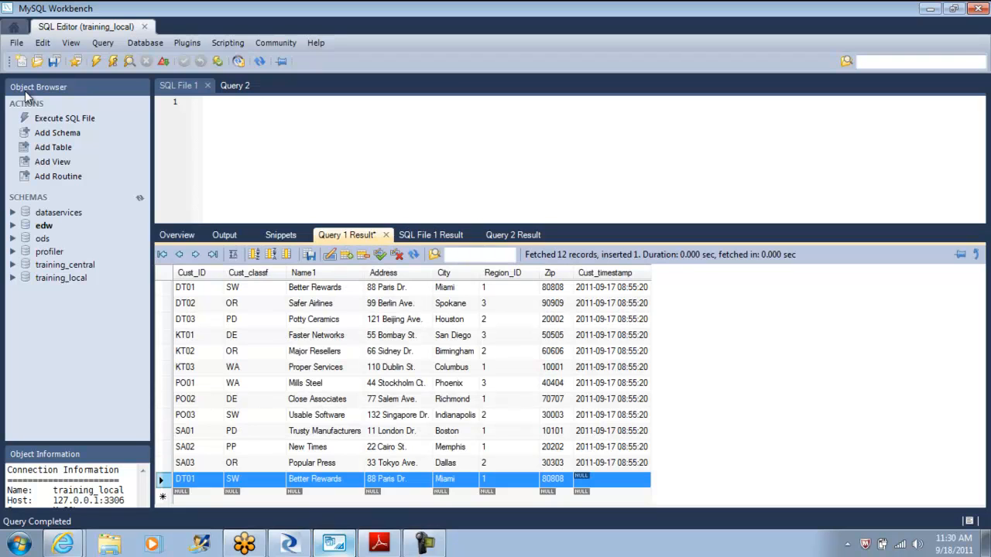
# - Bring up the ods_customer table from the ods schema for editing in the grid
pyautogui.click(177, 236)
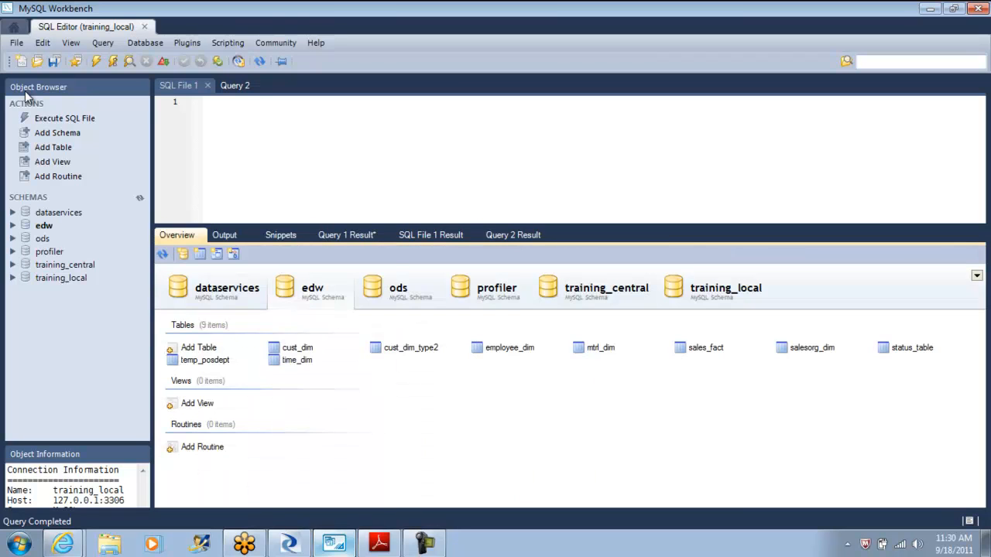
pyautogui.click(398, 291)
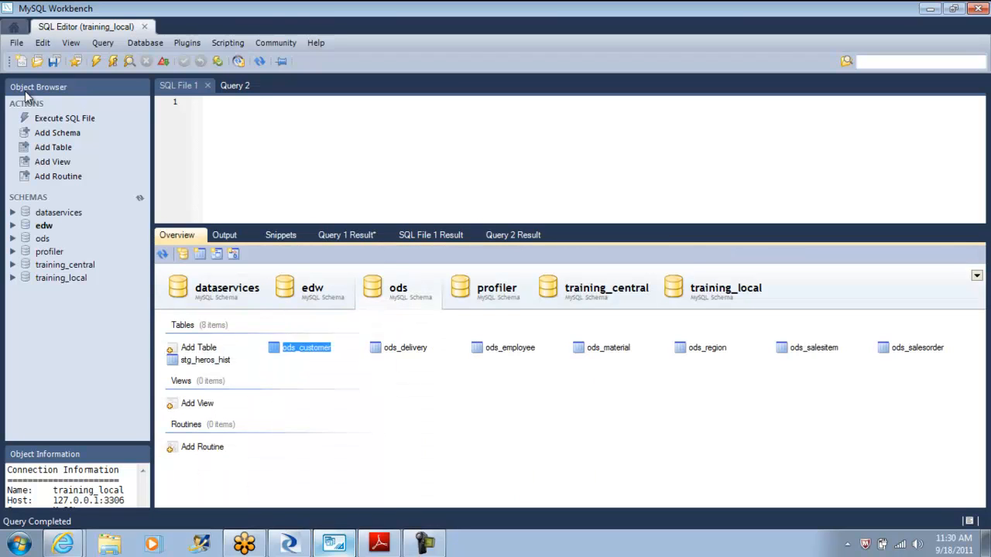
pyautogui.doubleClick(307, 347)
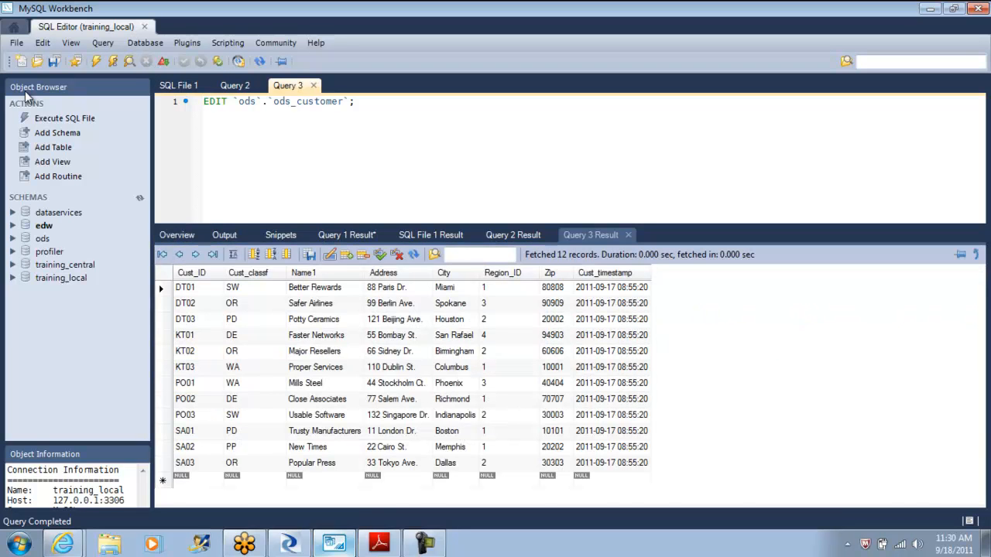
pyautogui.click(205, 102)
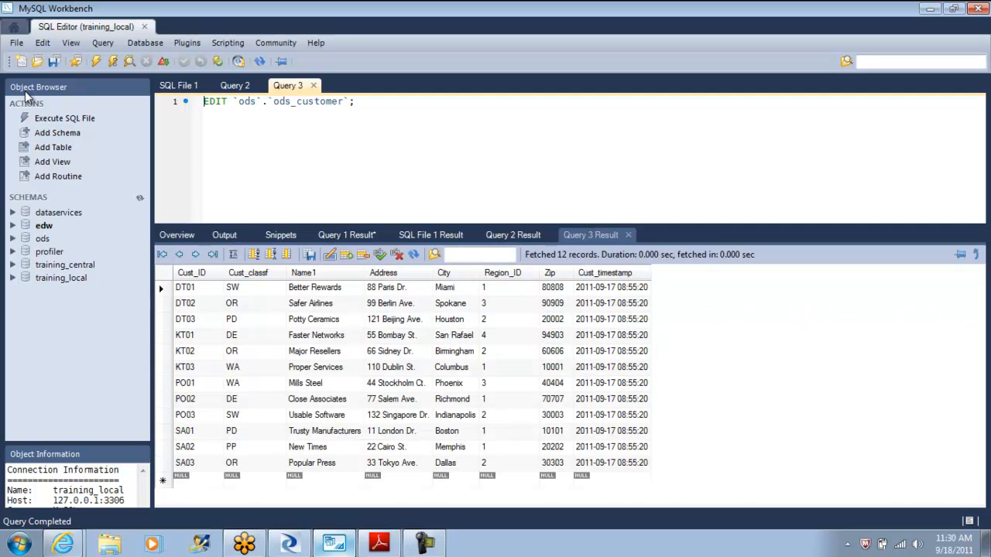
# - Change KT01's address to Civic Center Drive and PO03's name to trainingcloudZ
pyautogui.click(397, 334)
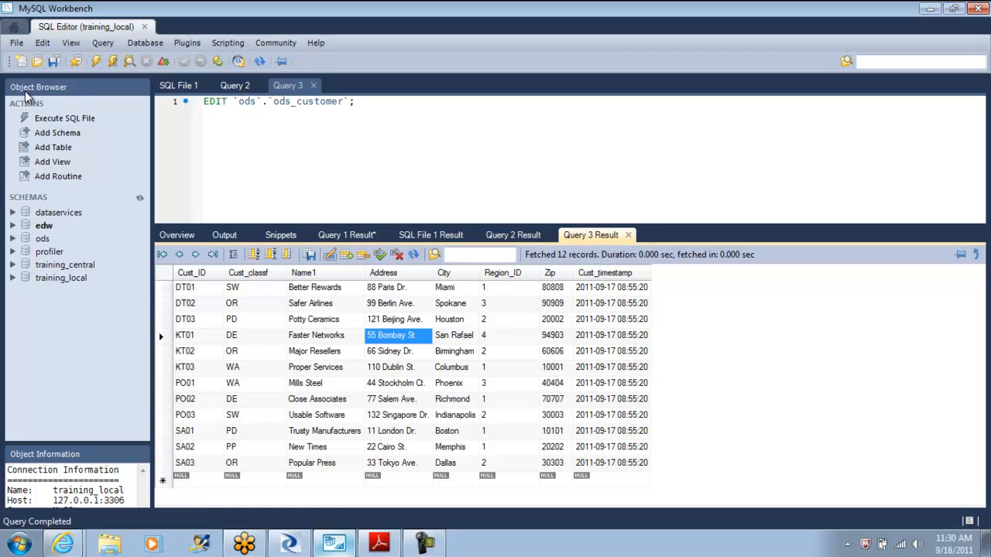
pyautogui.write('Civic Center D')
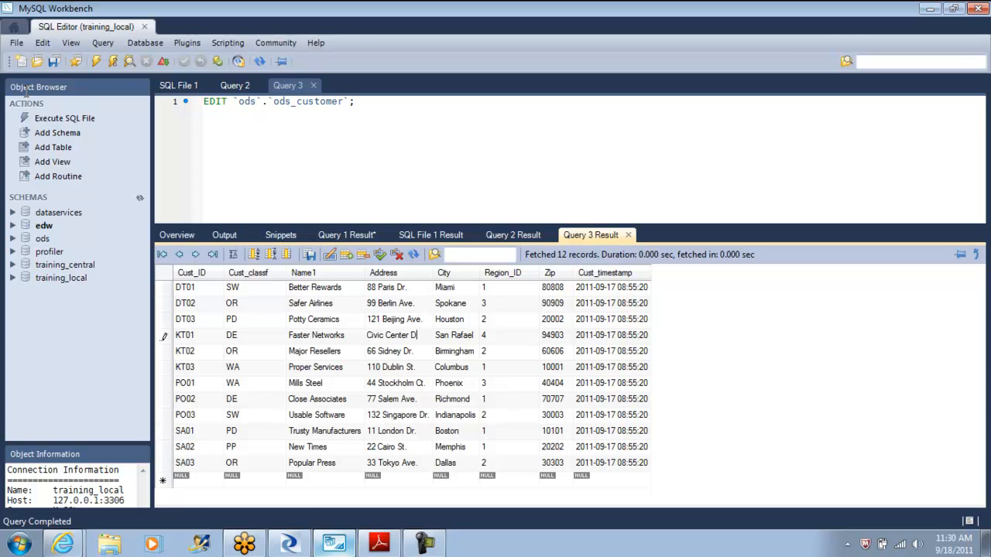
pyautogui.write('rive')
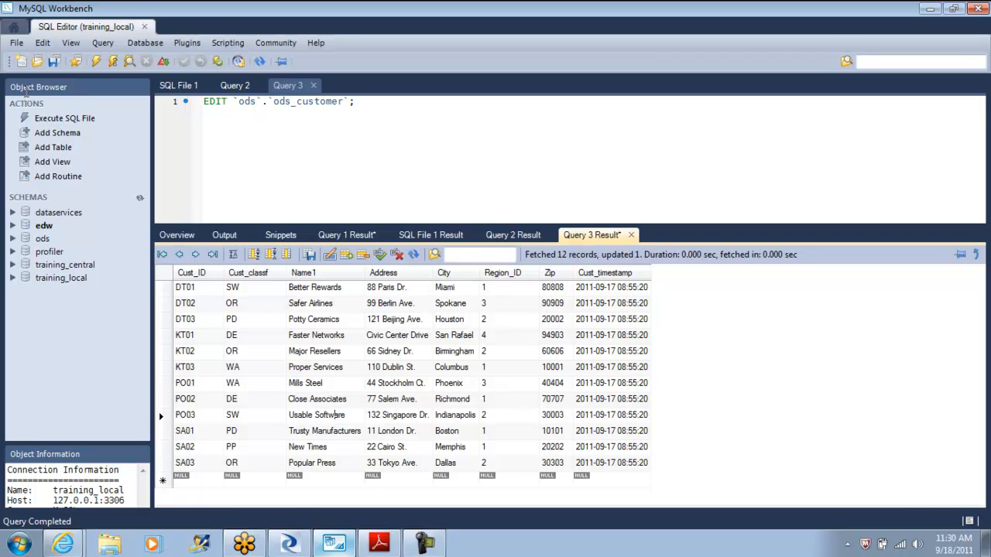
pyautogui.doubleClick(316, 415)
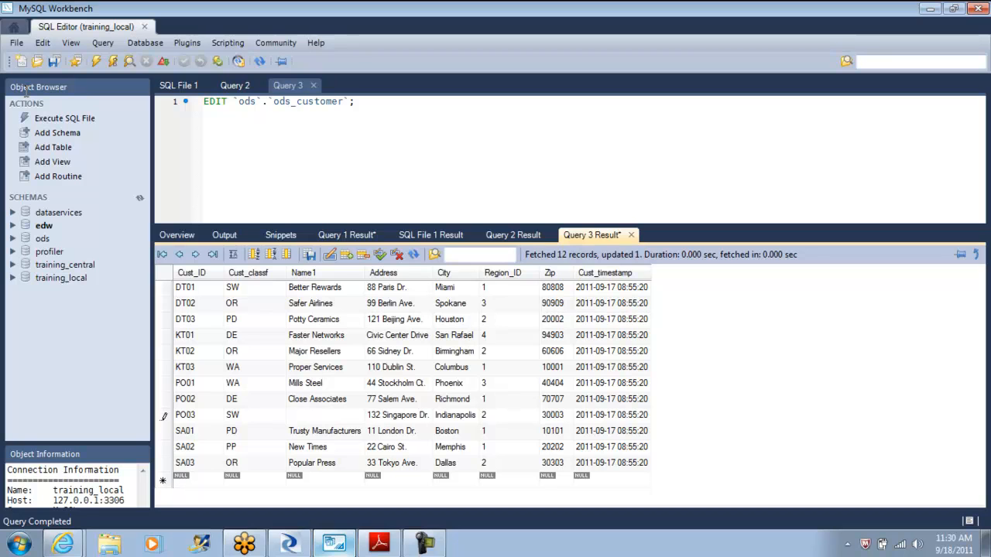
pyautogui.write('trainingcloudZ')
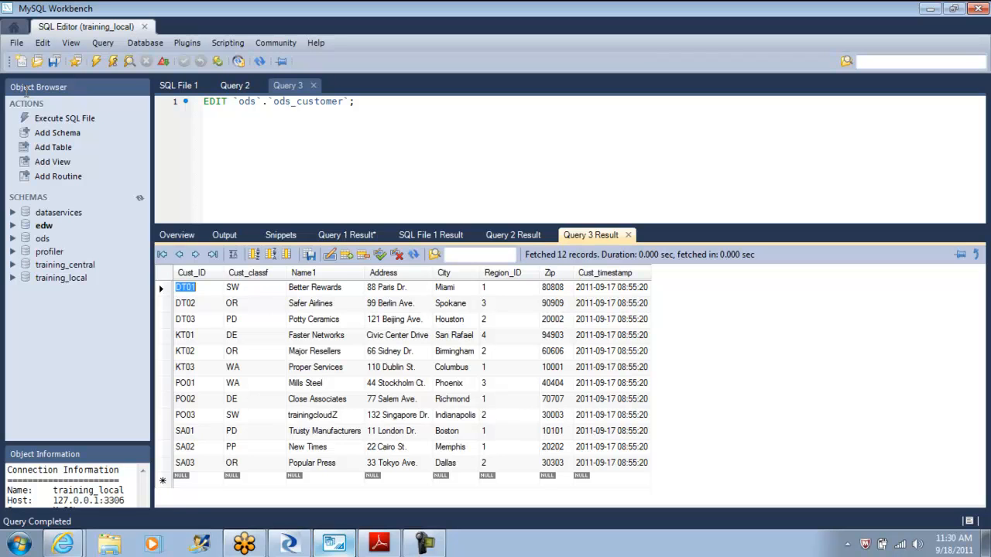
pyautogui.moveTo(27, 96)
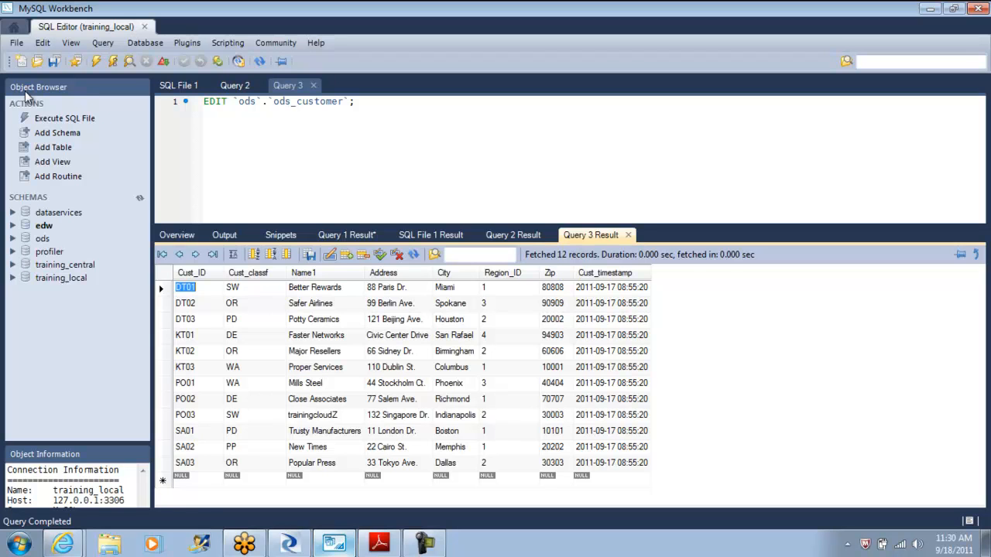
# - Compare the cust_dim_type2 results against the edited ods_customer rows
pyautogui.click(236, 85)
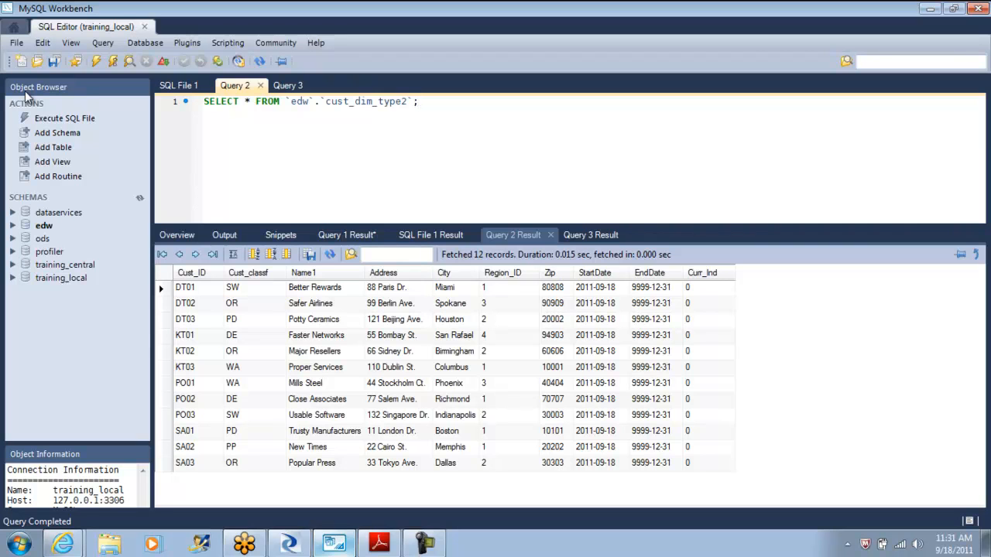
pyautogui.click(288, 85)
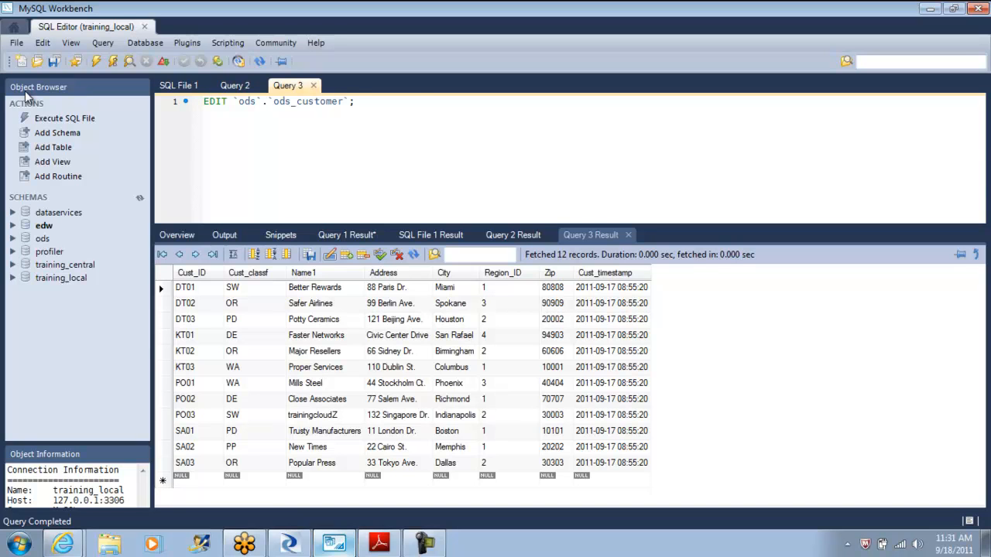
pyautogui.click(235, 85)
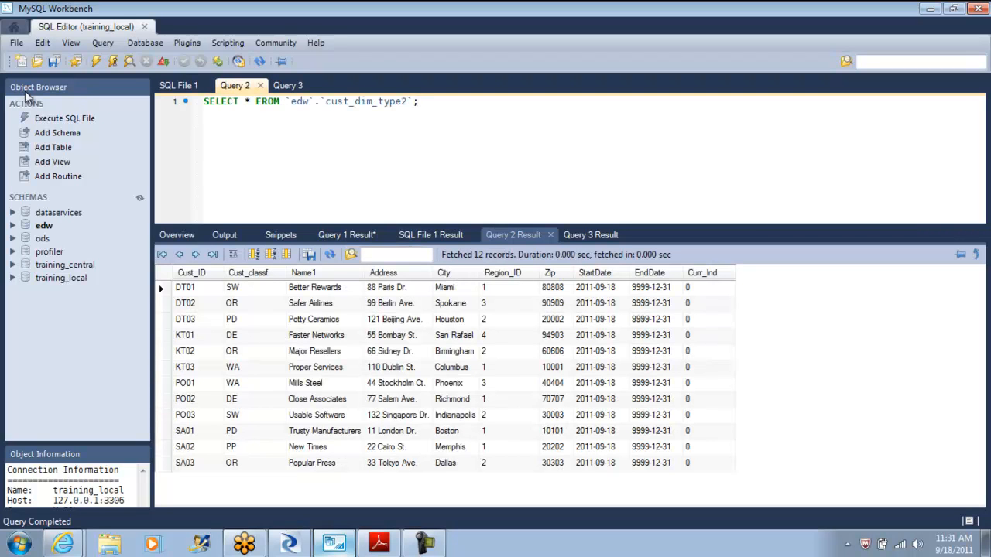
# - Confirm KT01's Civic Center Drive address in ods_customer, then return to Data Services Designer
pyautogui.click(176, 235)
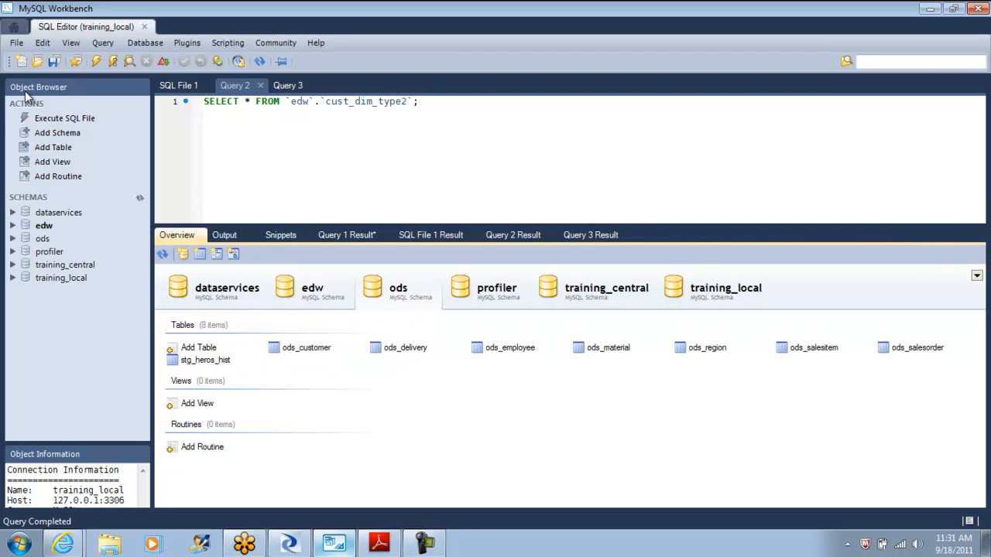
pyautogui.click(307, 347)
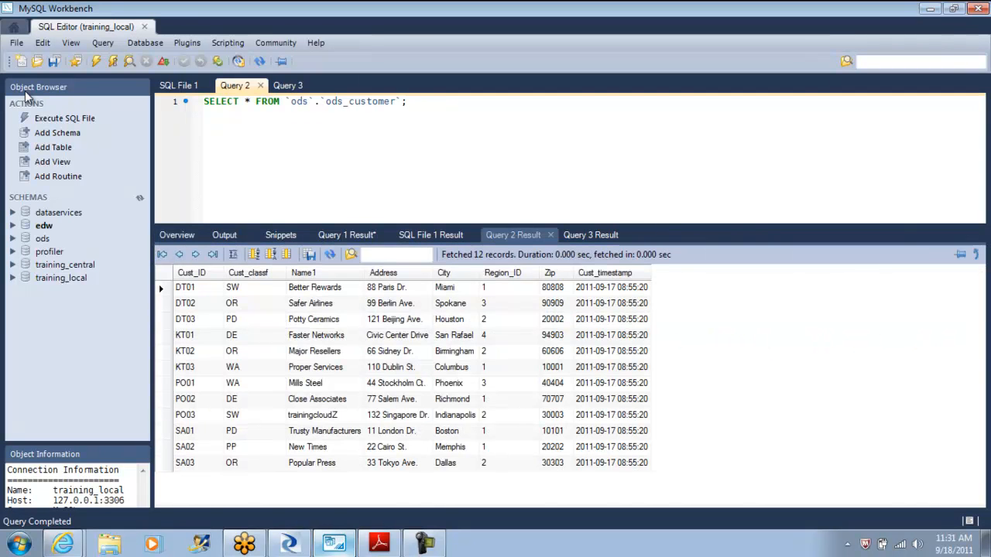
pyautogui.click(396, 335)
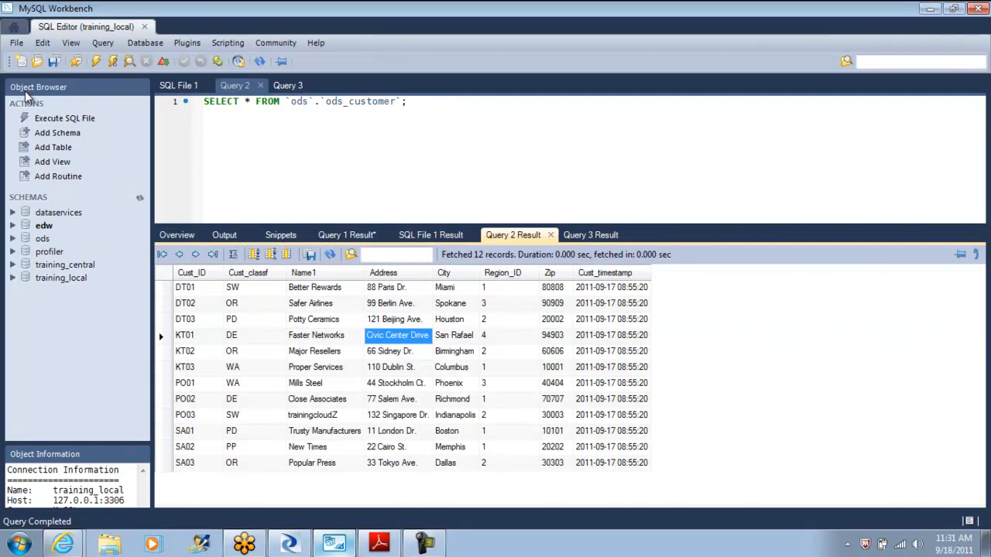
pyautogui.click(313, 416)
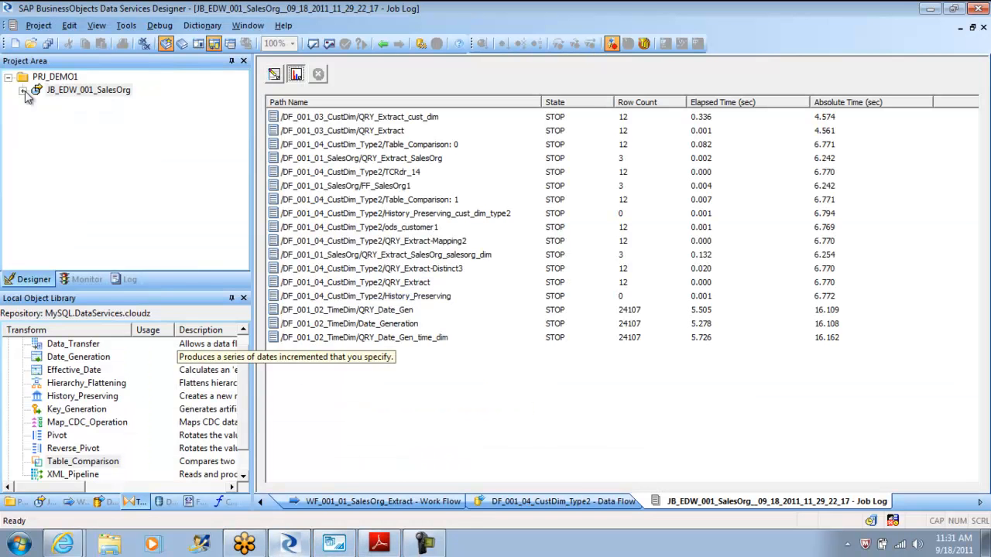
# - Execute JB_EDW_001_SalesOrg again and check the job log shows CustDim_Type2 completed
pyautogui.rightClick(86, 90)
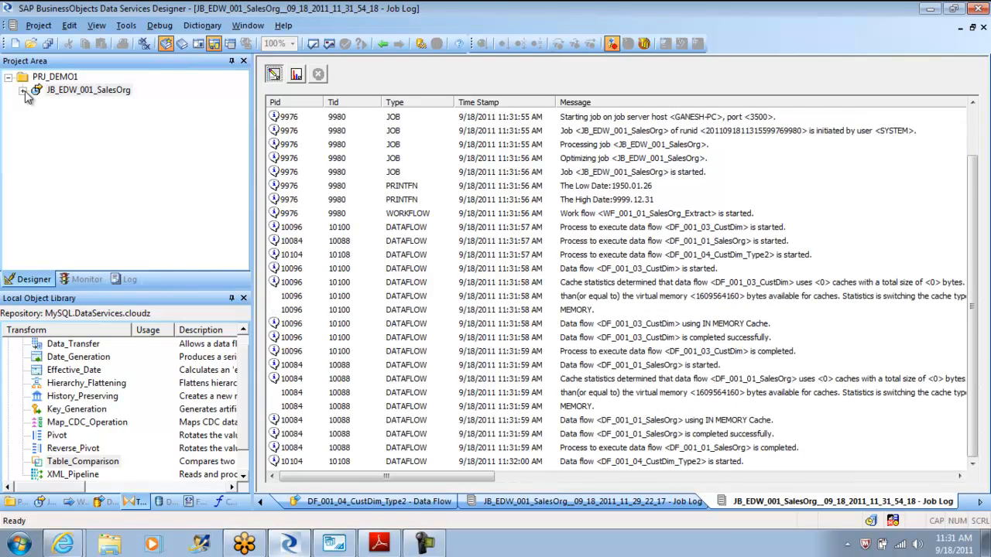
pyautogui.scroll(-3)
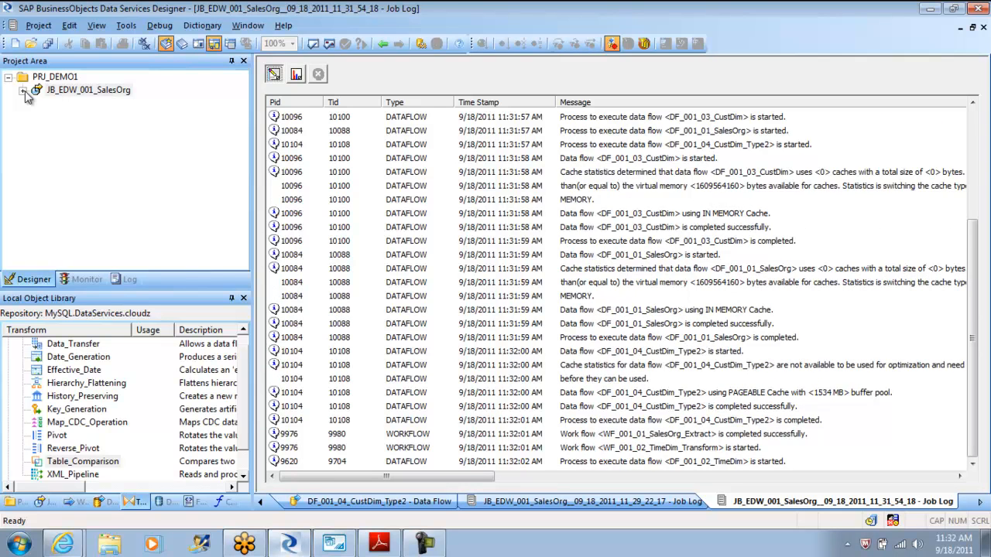
pyautogui.scroll(-3)
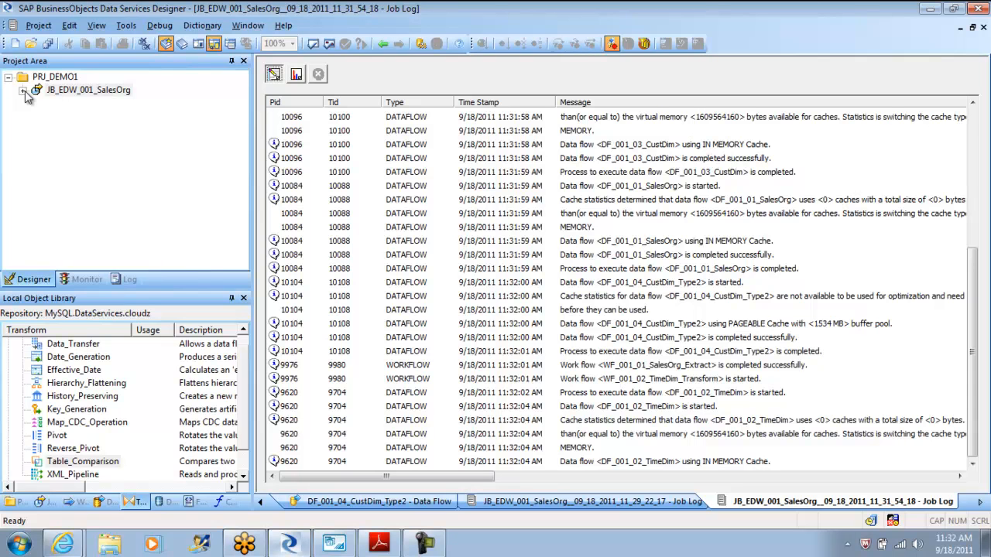
pyautogui.click(296, 75)
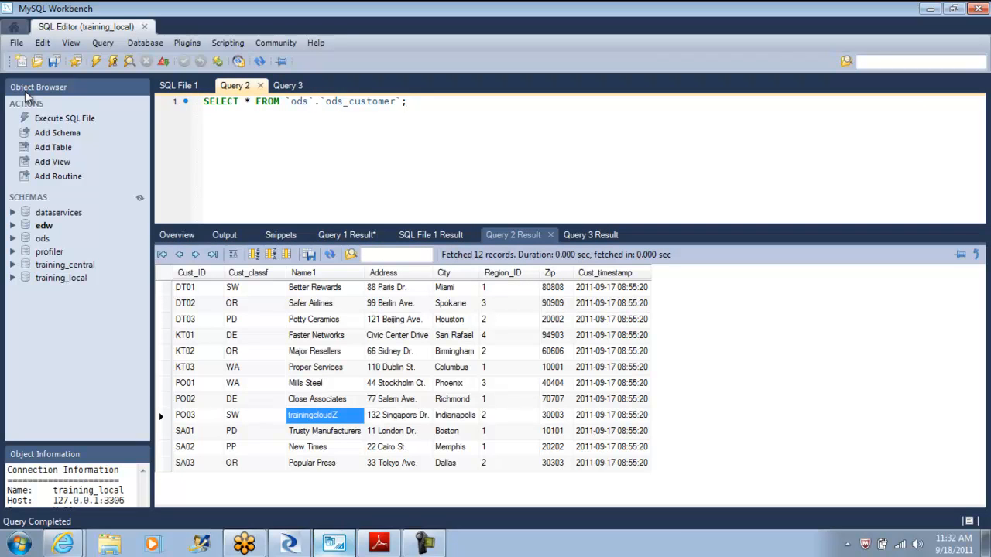
# - Select rows from edw.cust_dim_type2 to show its 14 records with StartDate, EndDate and Cur_ind
pyautogui.click(43, 226)
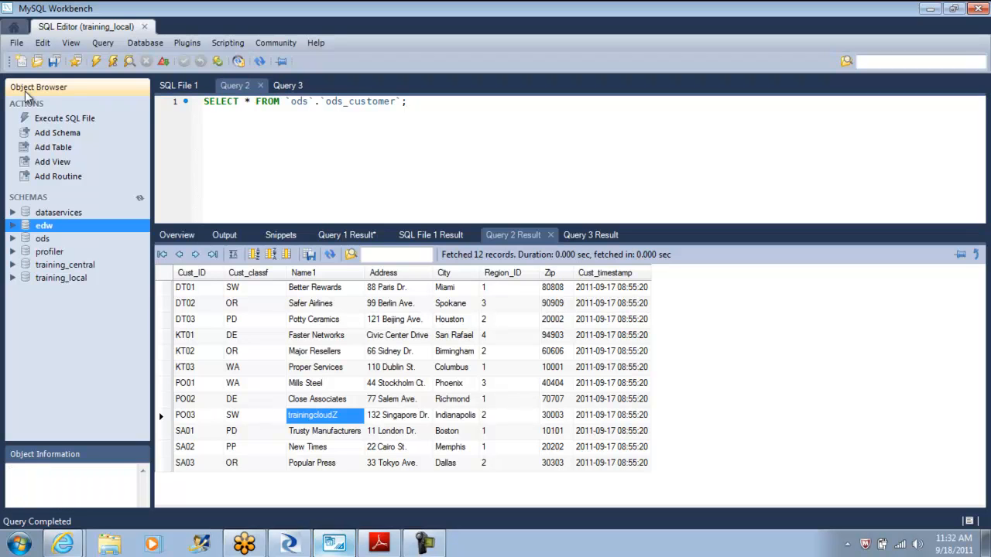
pyautogui.click(176, 235)
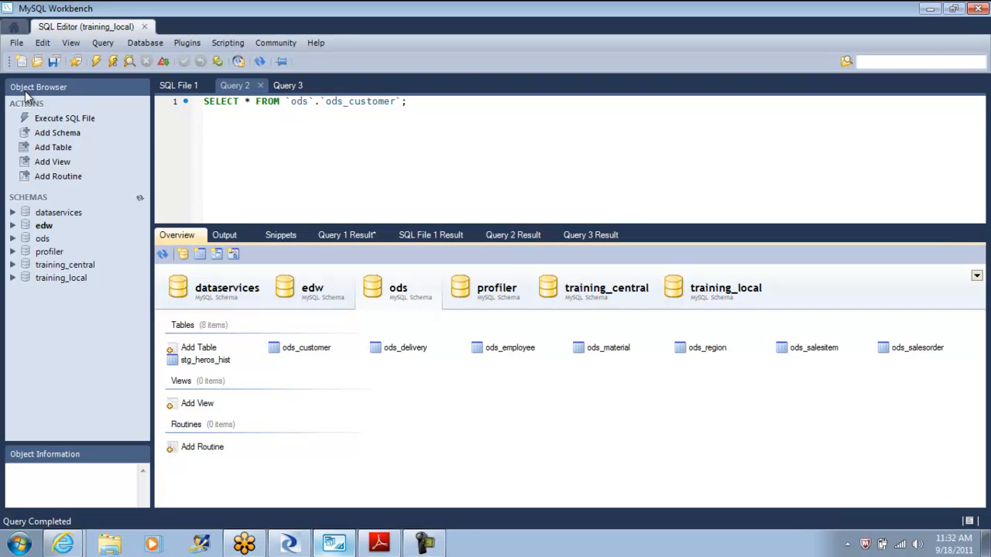
pyautogui.click(313, 287)
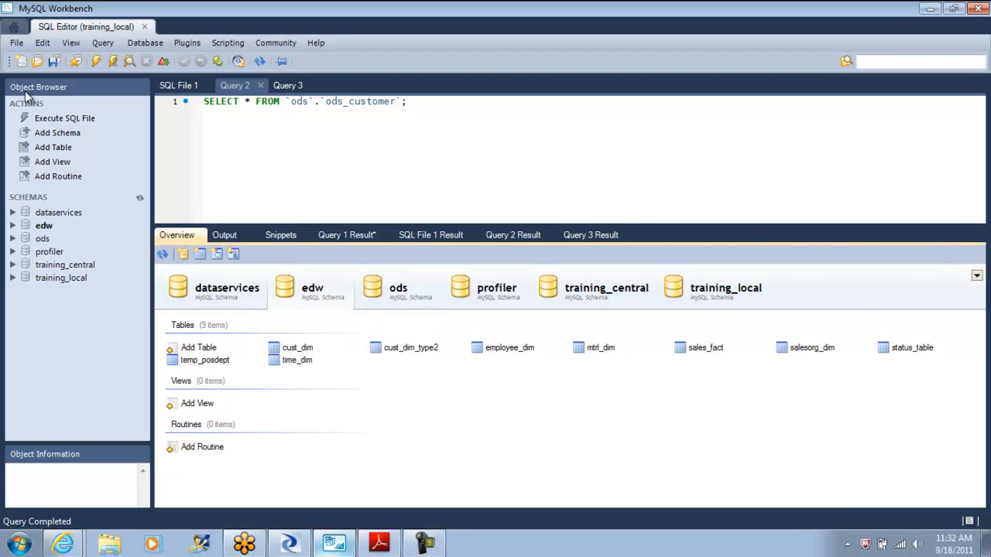
pyautogui.rightClick(411, 347)
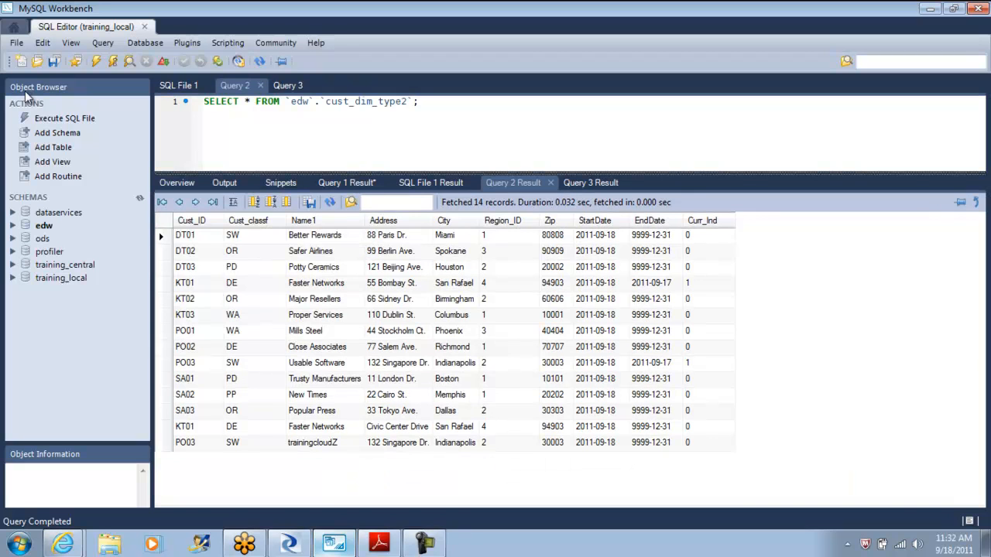
# - Inspect end dates and current indicators on KT01 and PO03 rows, then sort by Cust_ID
pyautogui.click(391, 282)
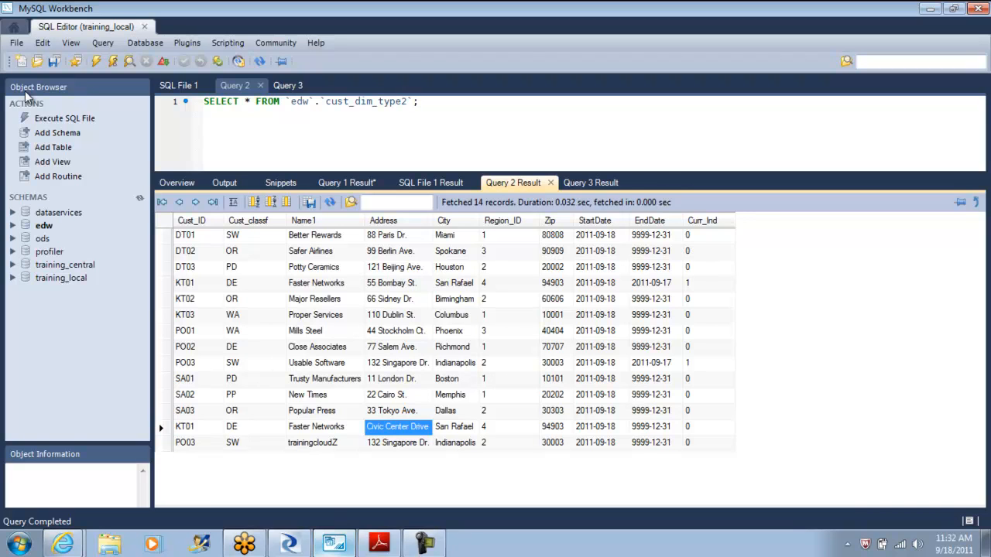
pyautogui.click(710, 282)
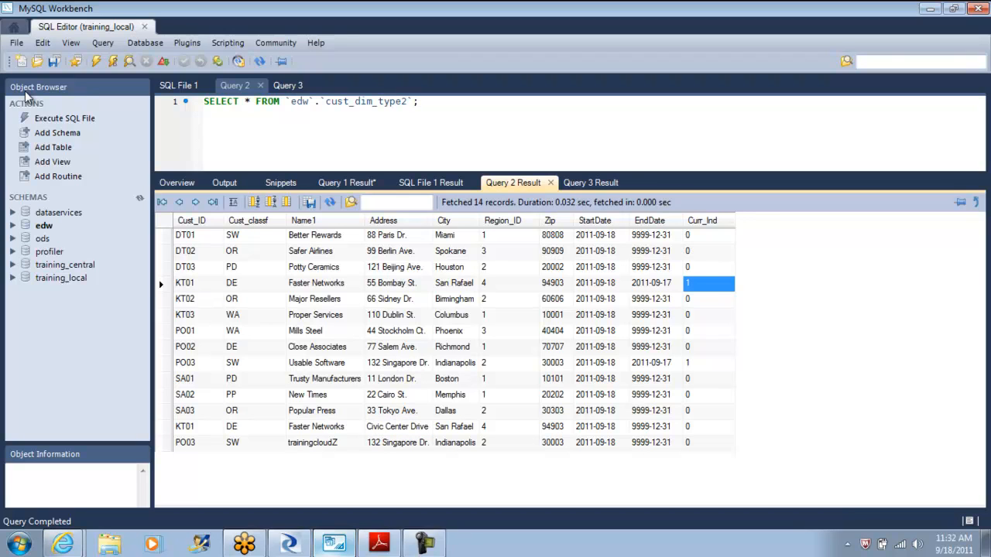
pyautogui.click(651, 282)
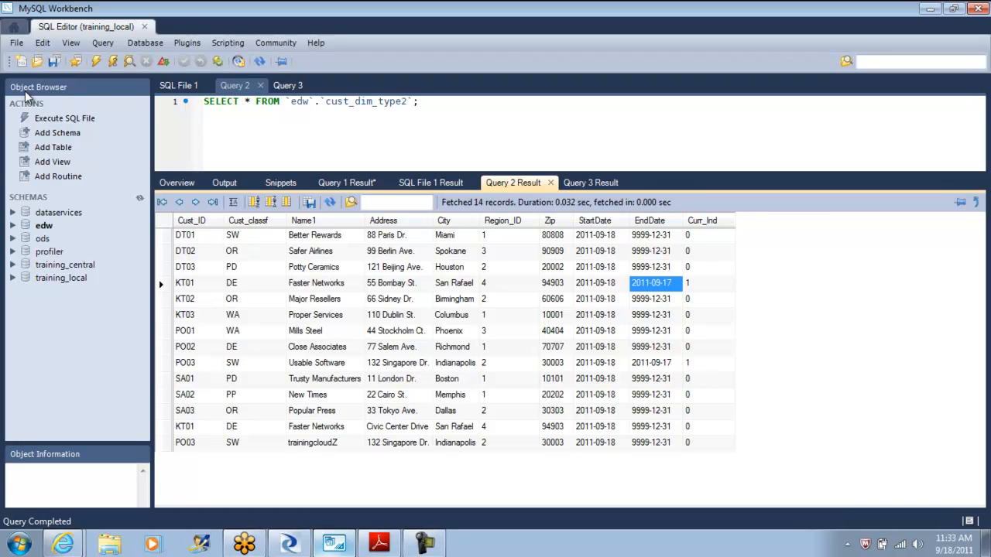
pyautogui.click(650, 362)
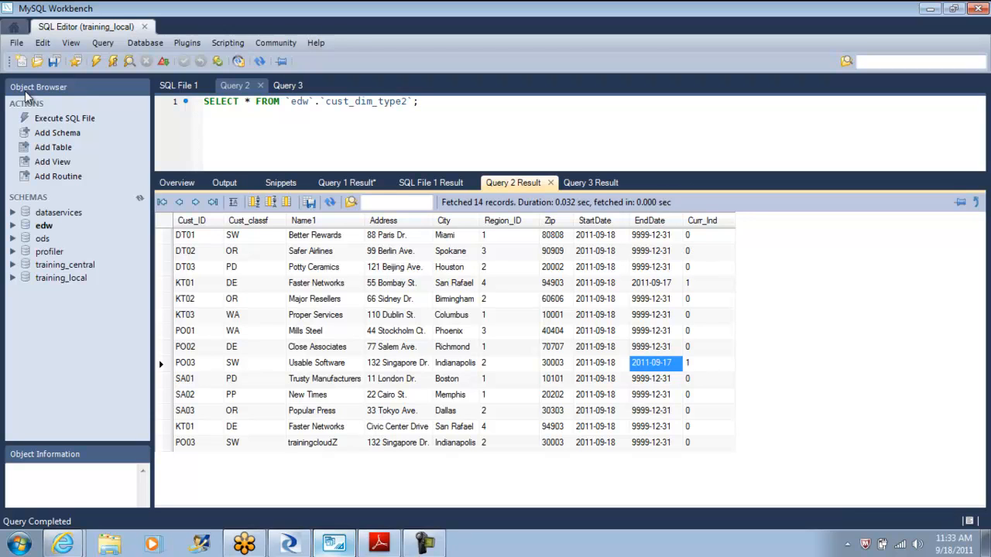
pyautogui.click(595, 362)
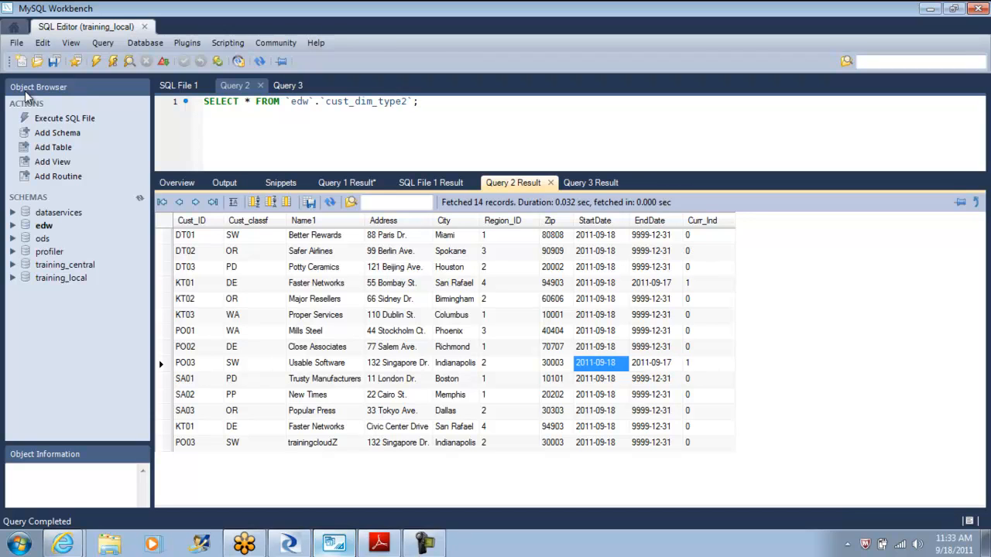
pyautogui.click(710, 282)
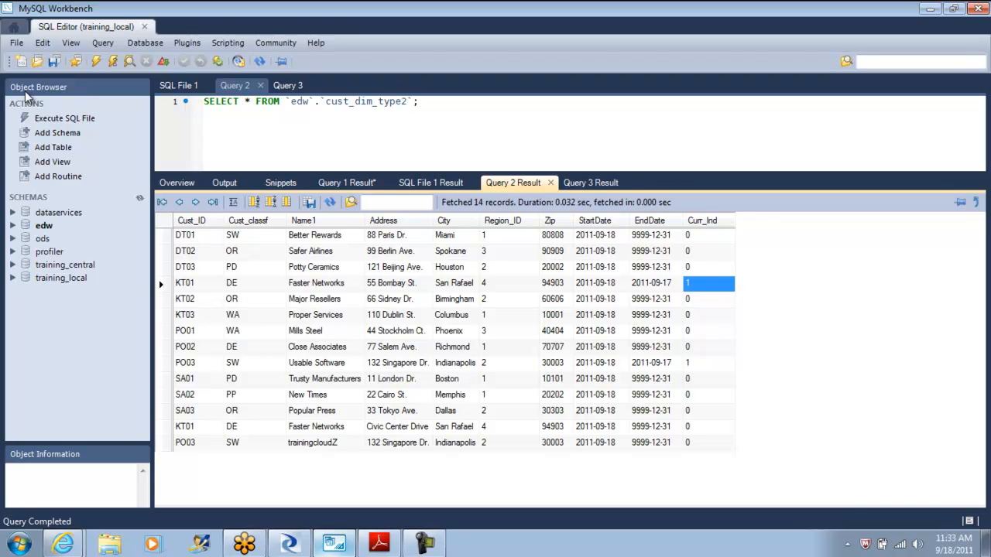
pyautogui.click(192, 220)
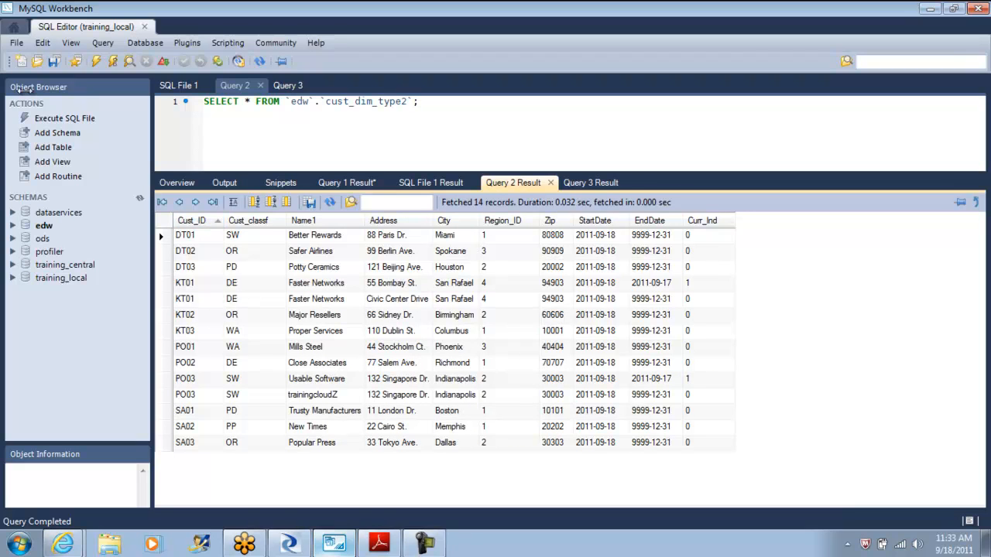
pyautogui.click(309, 282)
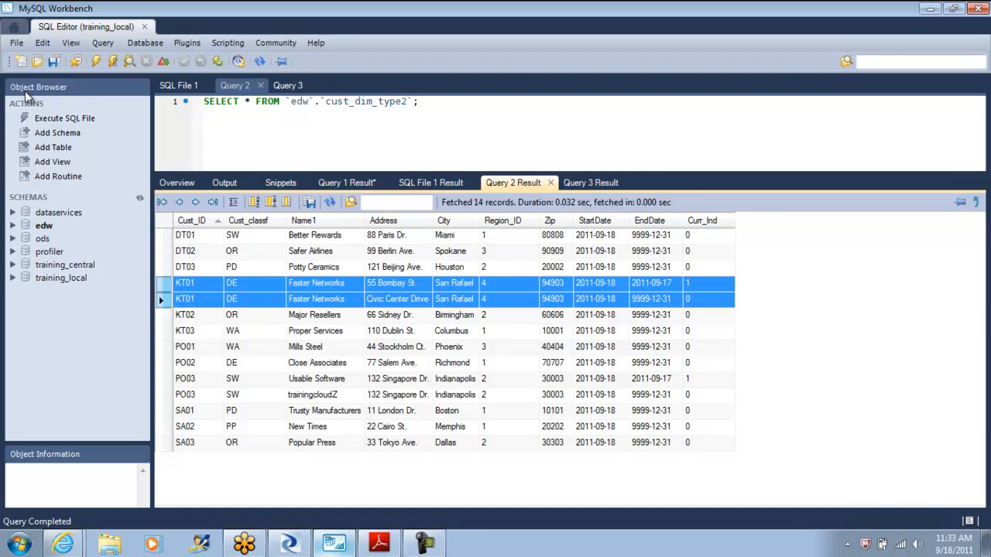
pyautogui.click(595, 282)
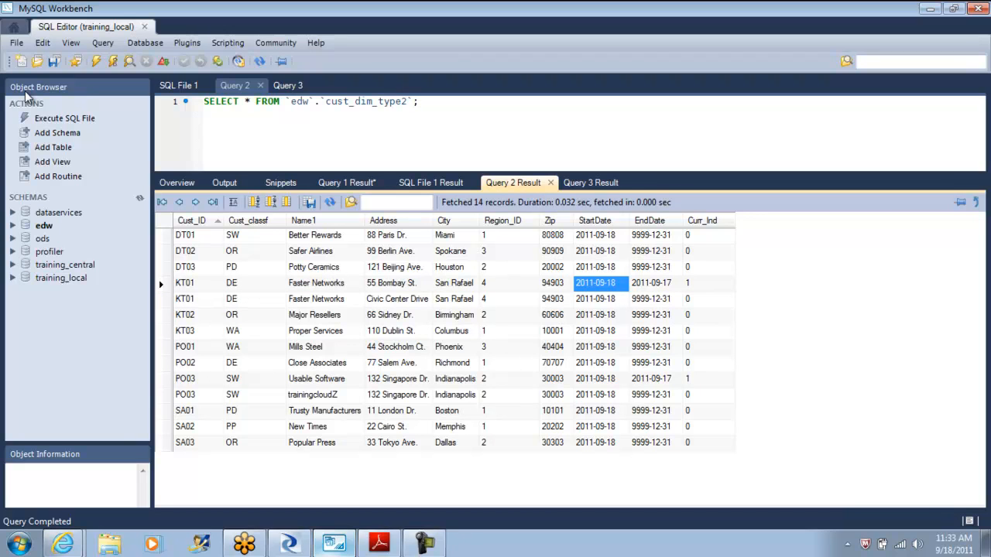
pyautogui.click(651, 282)
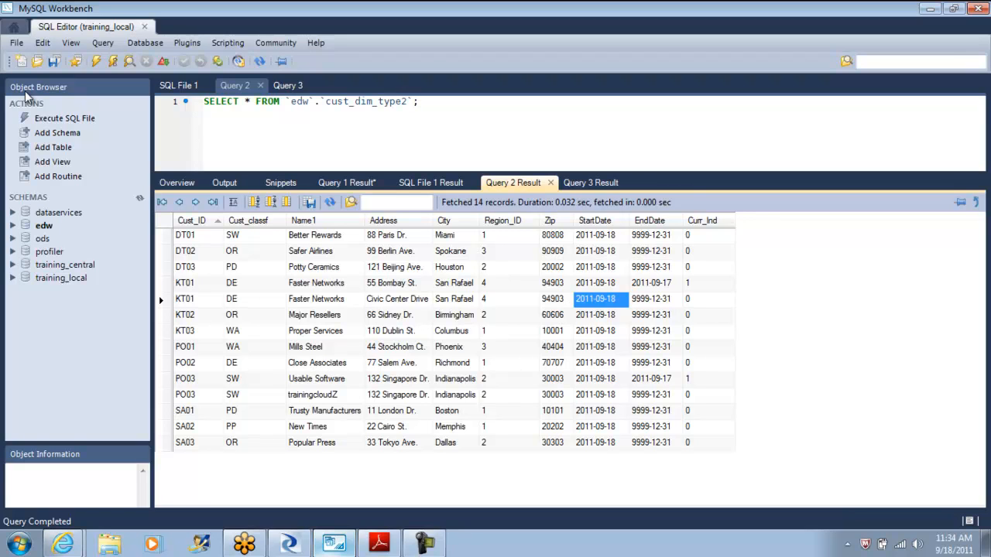
pyautogui.click(709, 299)
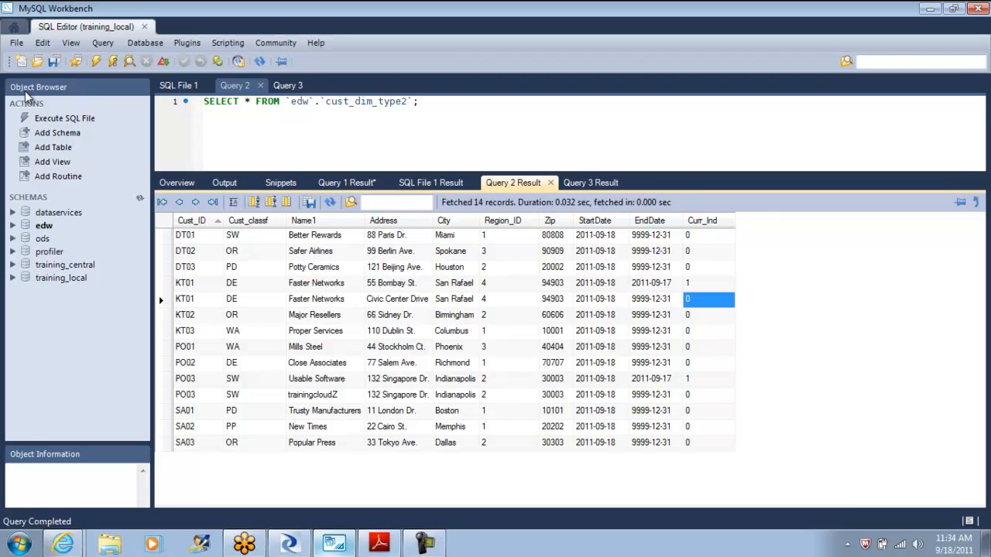
pyautogui.click(650, 298)
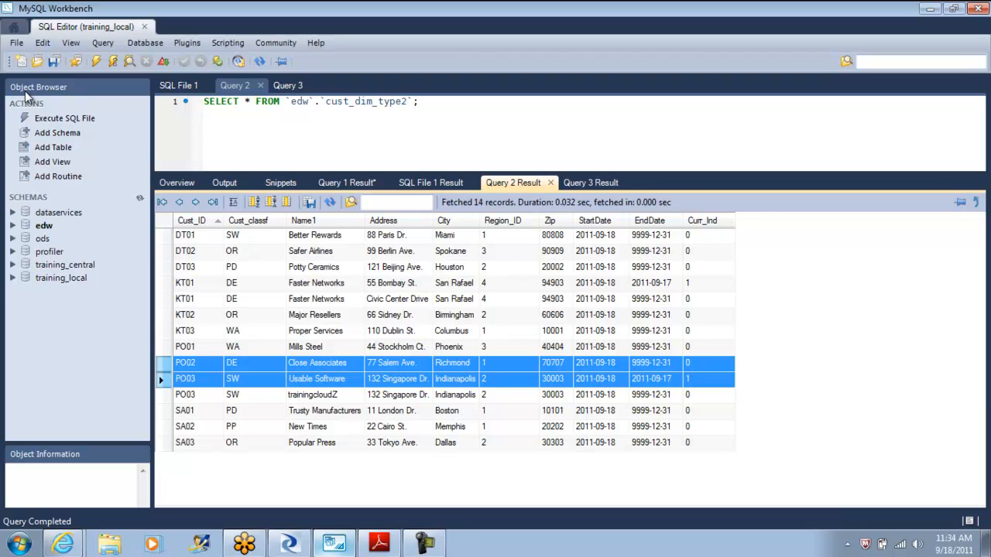
pyautogui.click(313, 395)
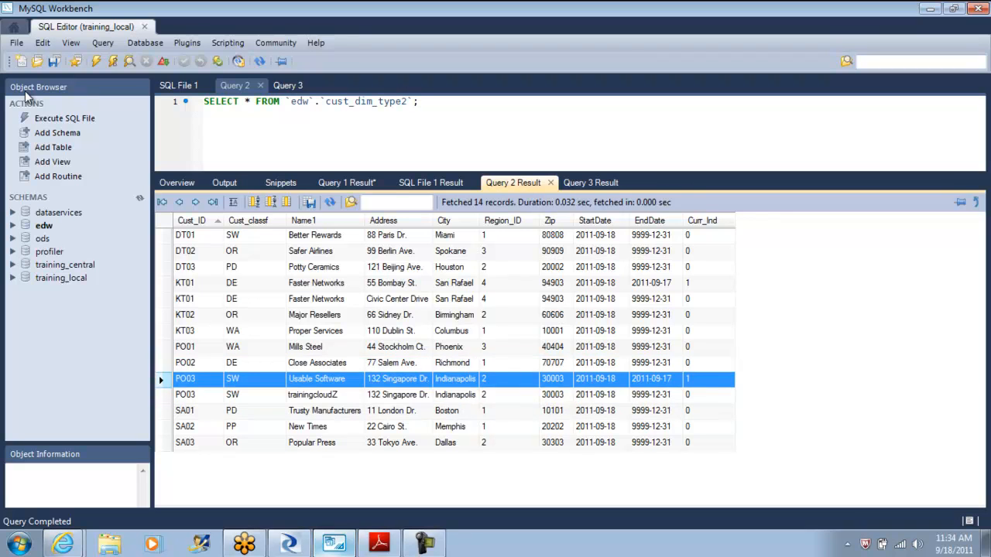
pyautogui.click(309, 395)
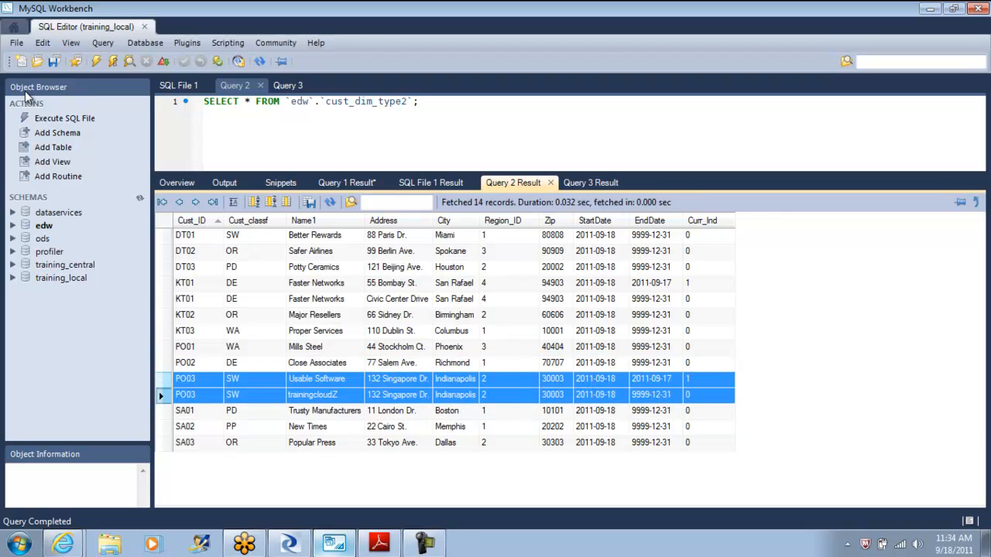